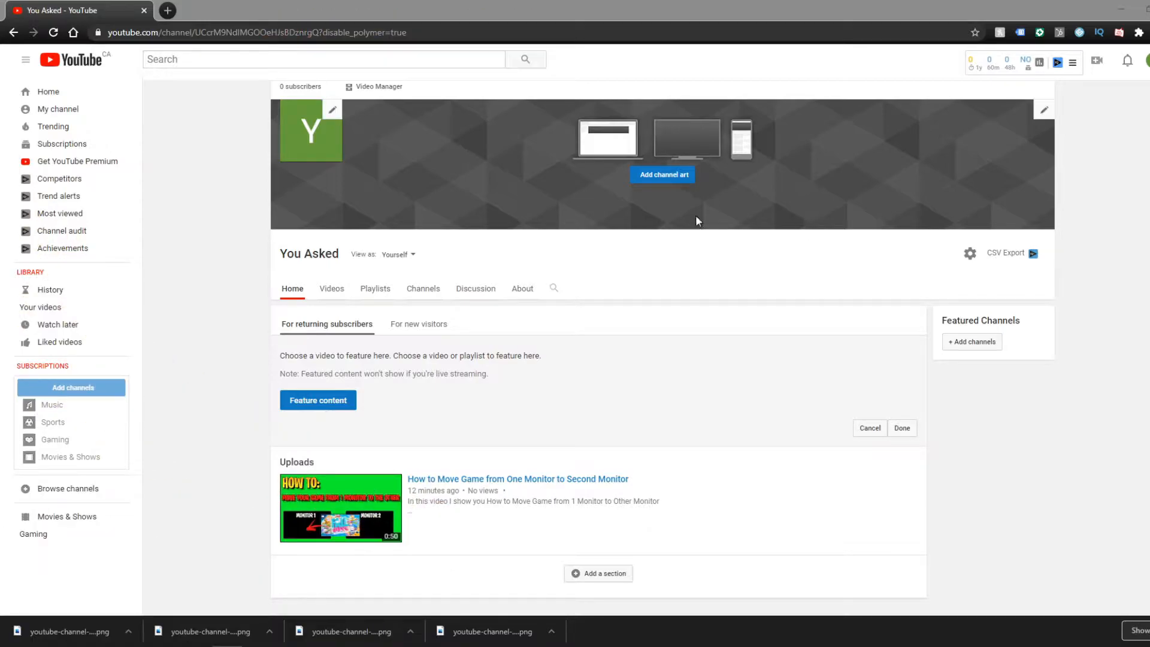
pyautogui.moveTo(763, 307)
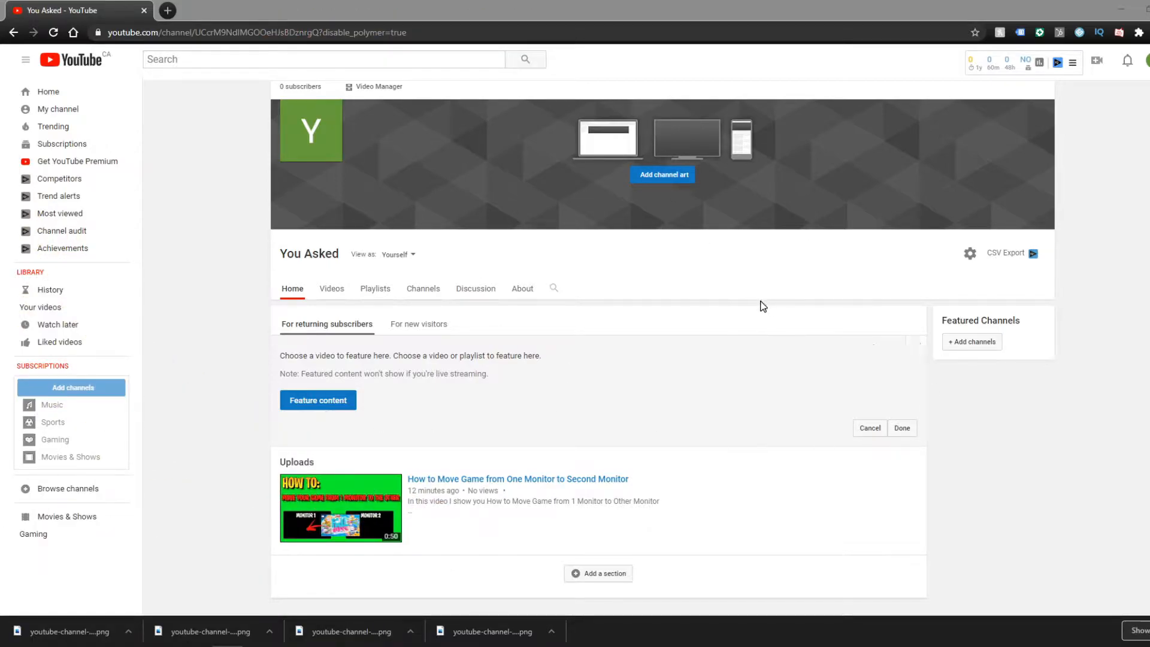
pyautogui.moveTo(641, 95)
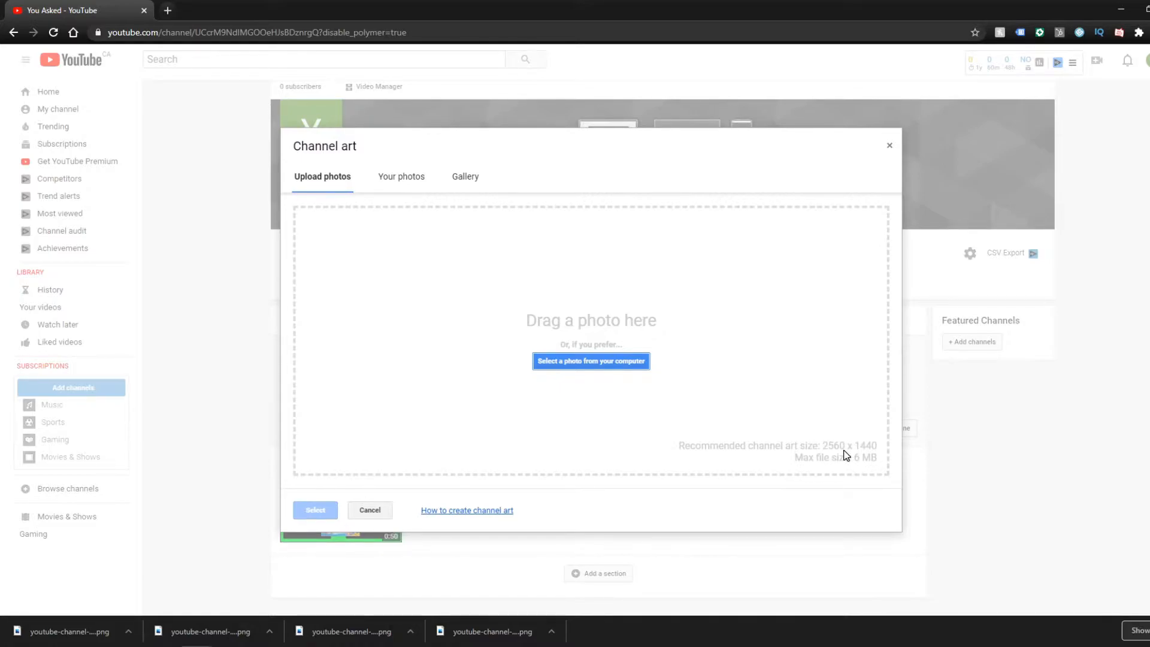
pyautogui.moveTo(870, 456)
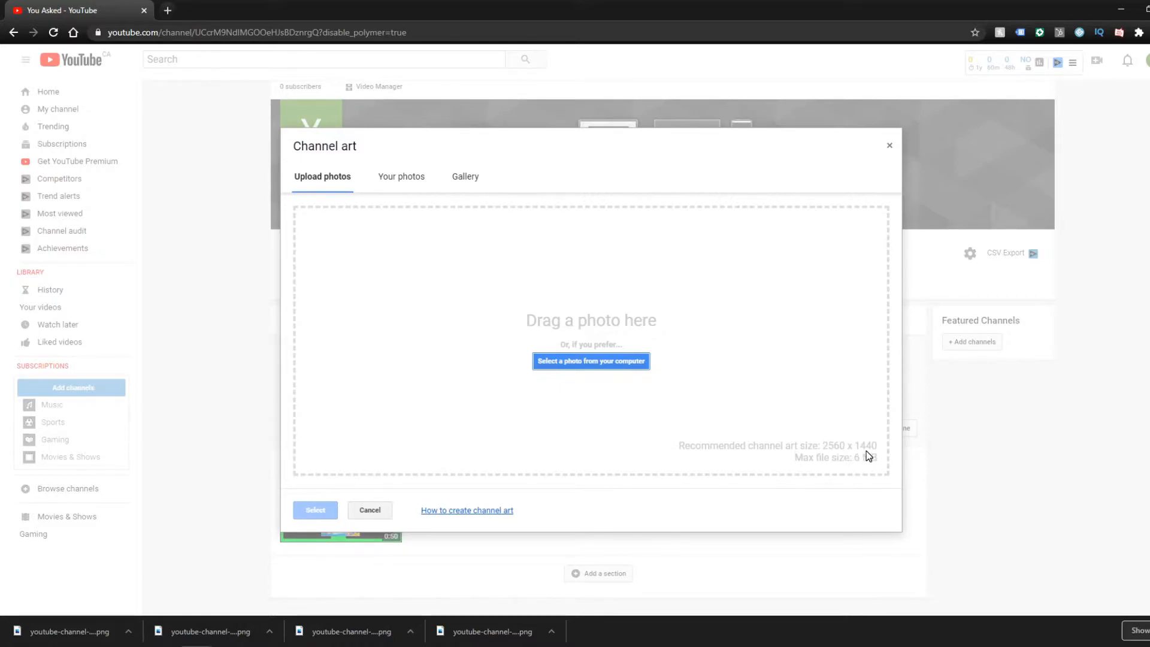
pyautogui.moveTo(302, 409)
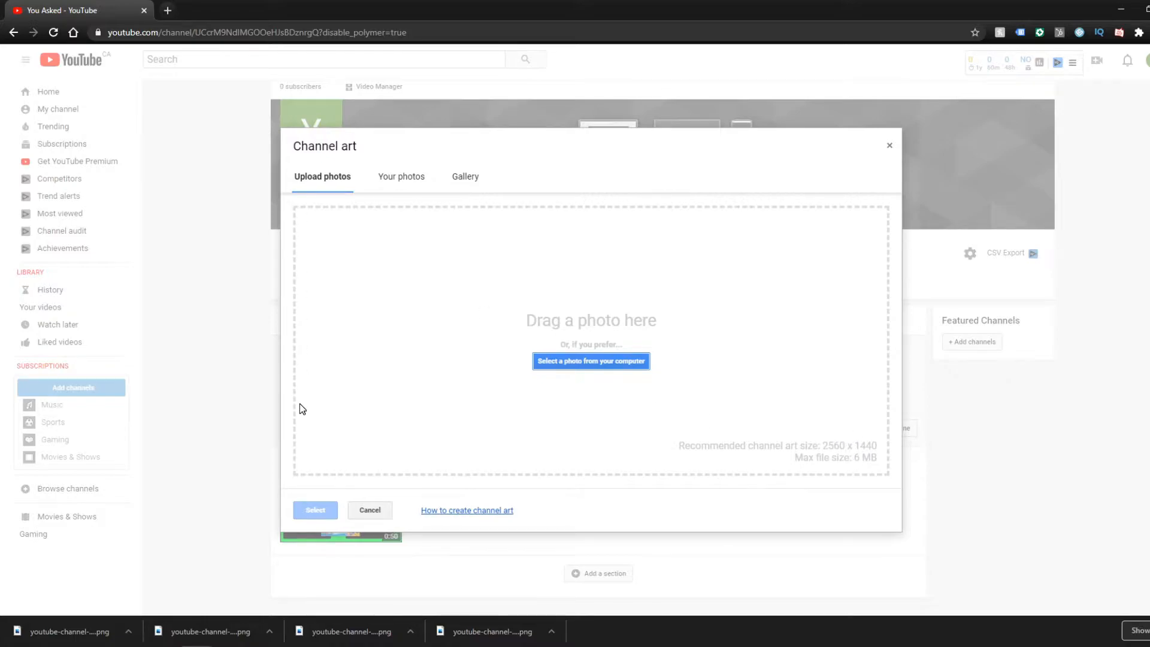
pyautogui.moveTo(888, 148)
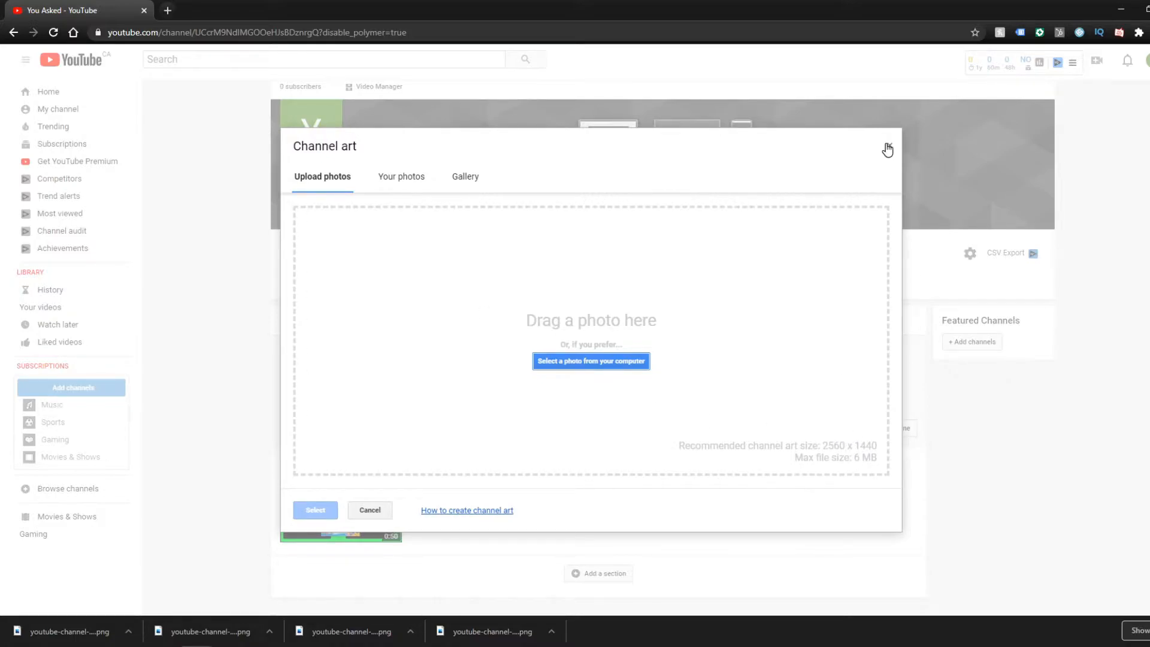
# Dismiss YouTube's Channel art dialog without uploading, keeping the placeholder banner
pyautogui.click(886, 149)
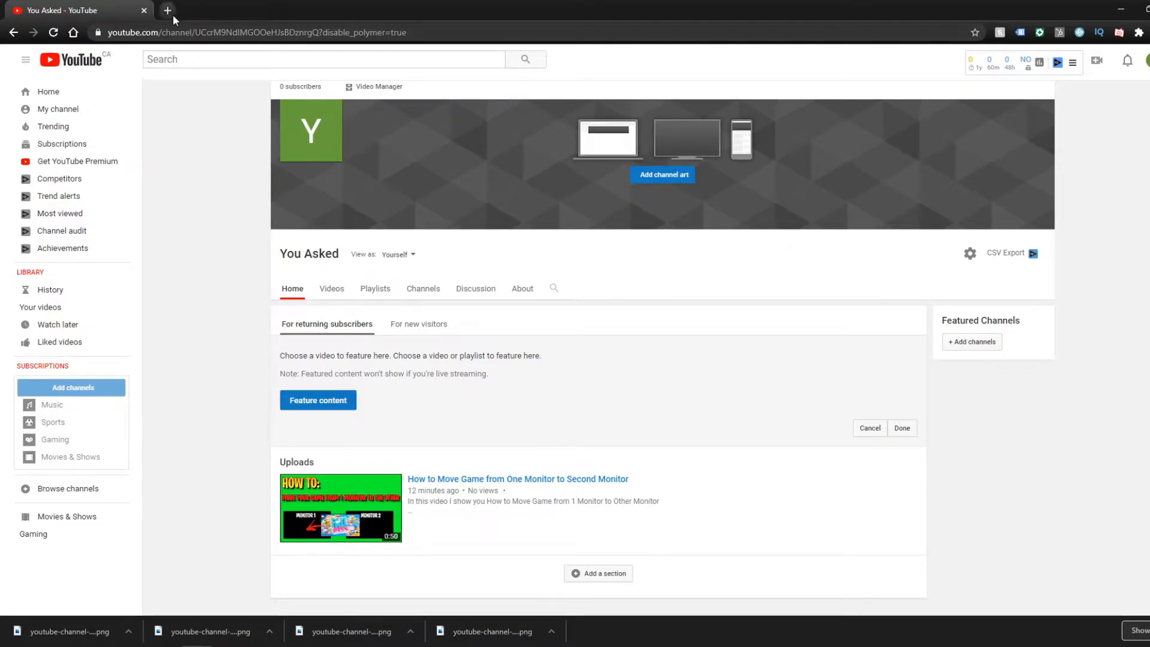
# Search Google for 'youtube banner template' in a fresh Chrome tab
pyautogui.click(167, 10)
pyautogui.write('y')
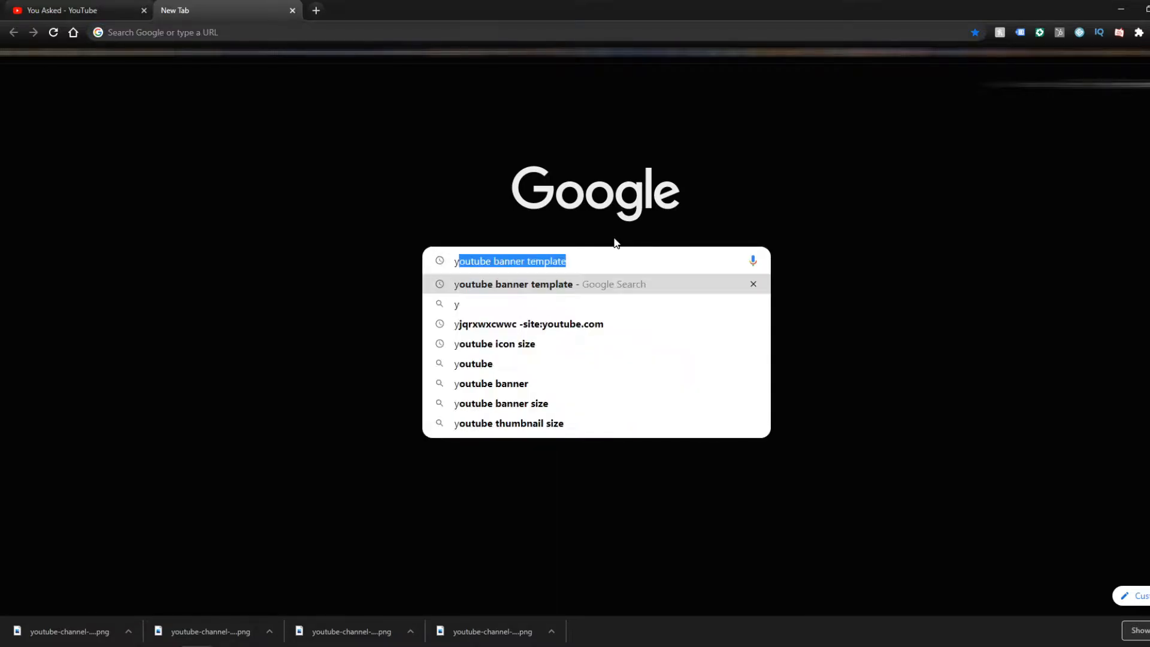
pyautogui.click(601, 261)
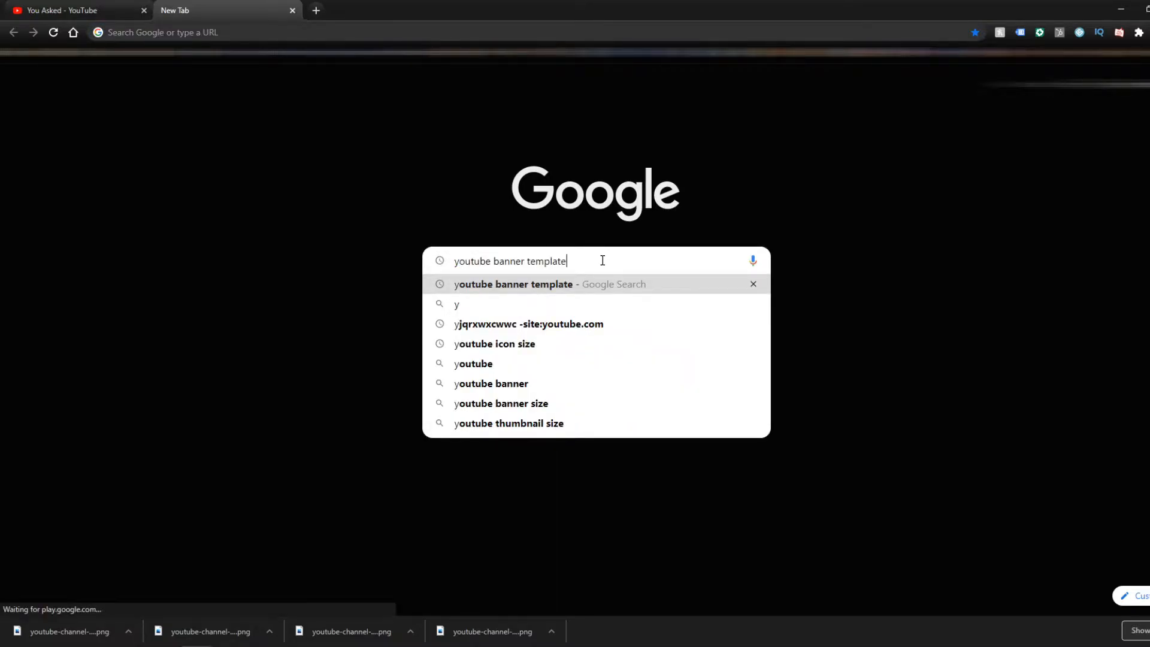
pyautogui.press('Enter')
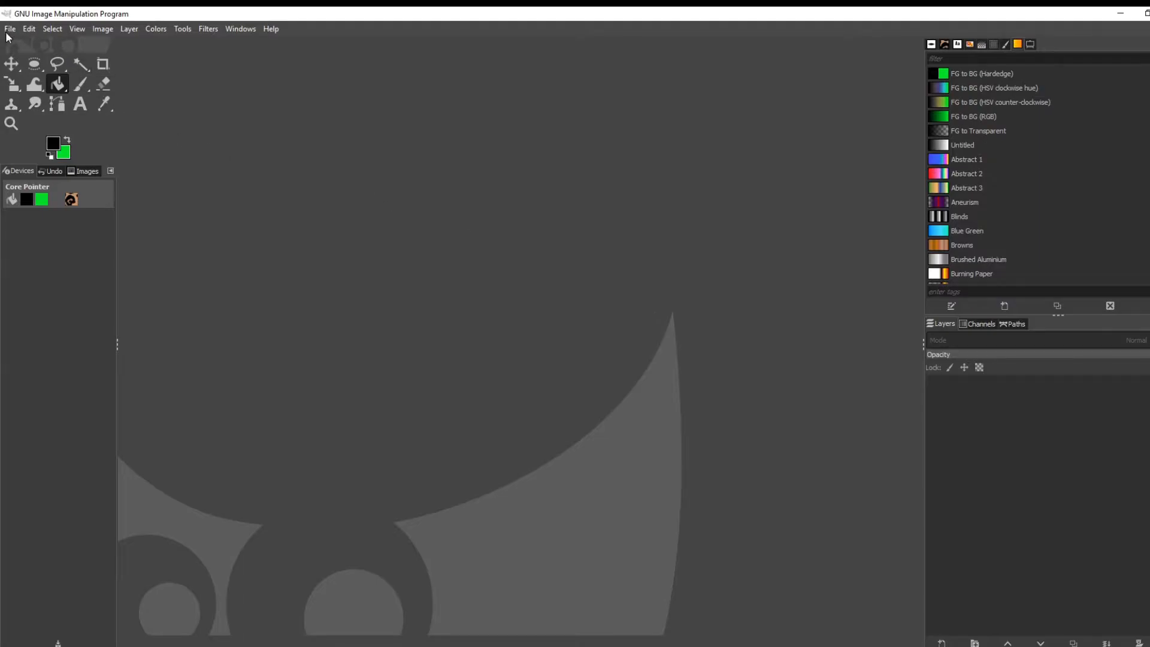
# Create a new GIMP image 2560 px wide by 1440 px tall via File > New
pyautogui.click(9, 28)
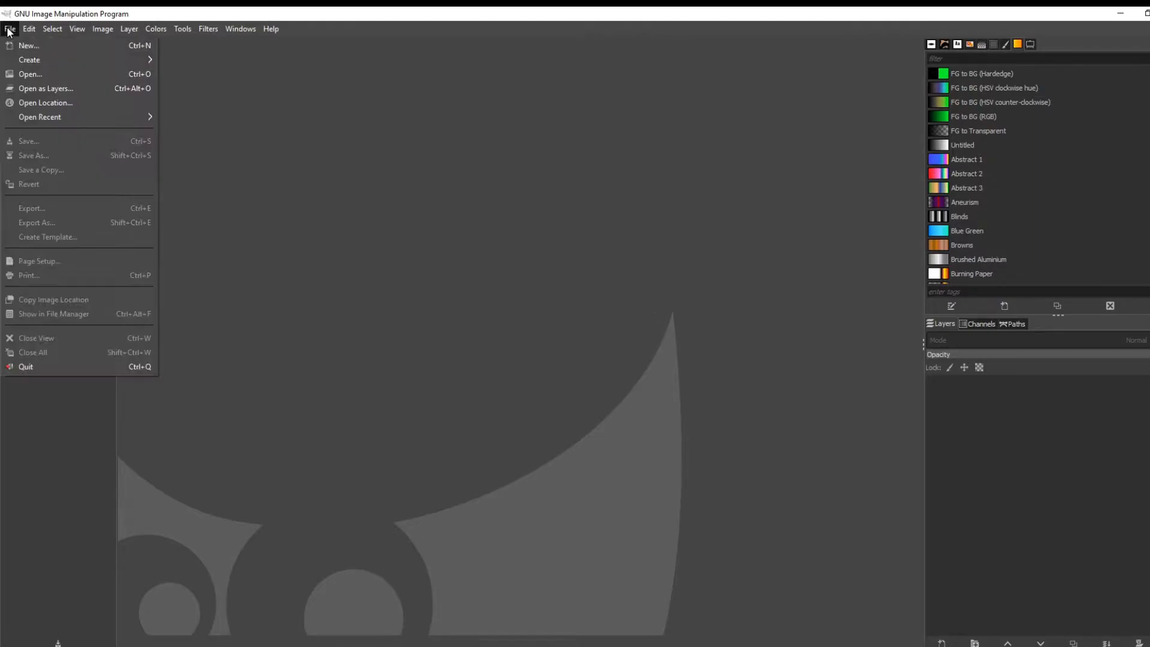
pyautogui.click(29, 43)
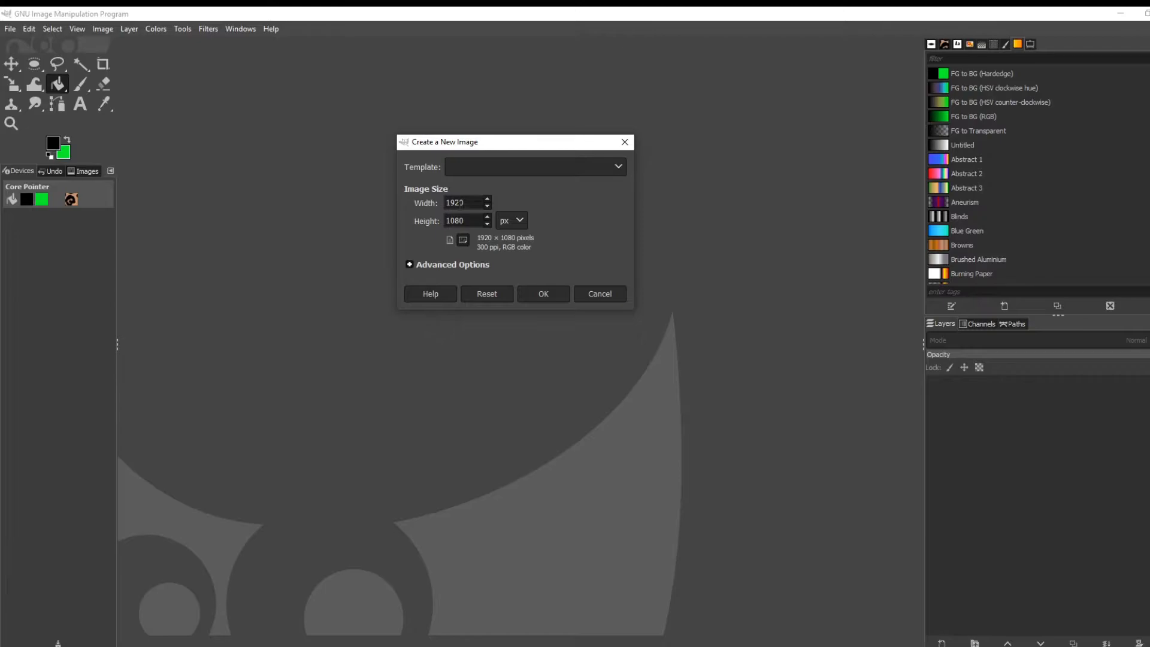
pyautogui.write('255')
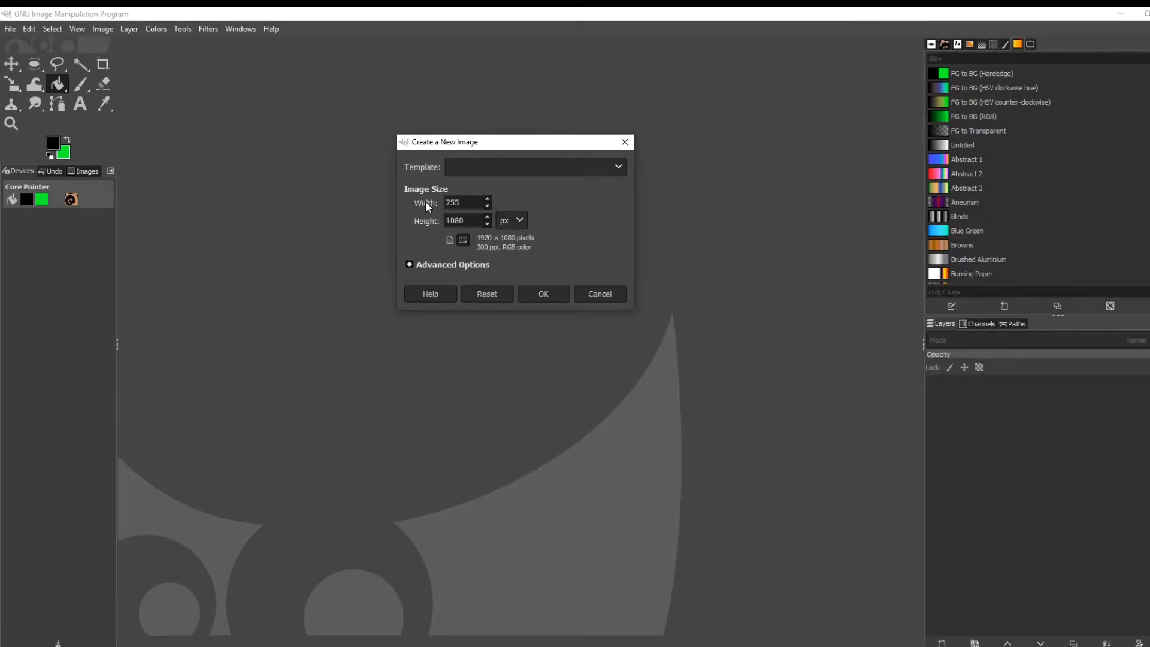
pyautogui.write('2560')
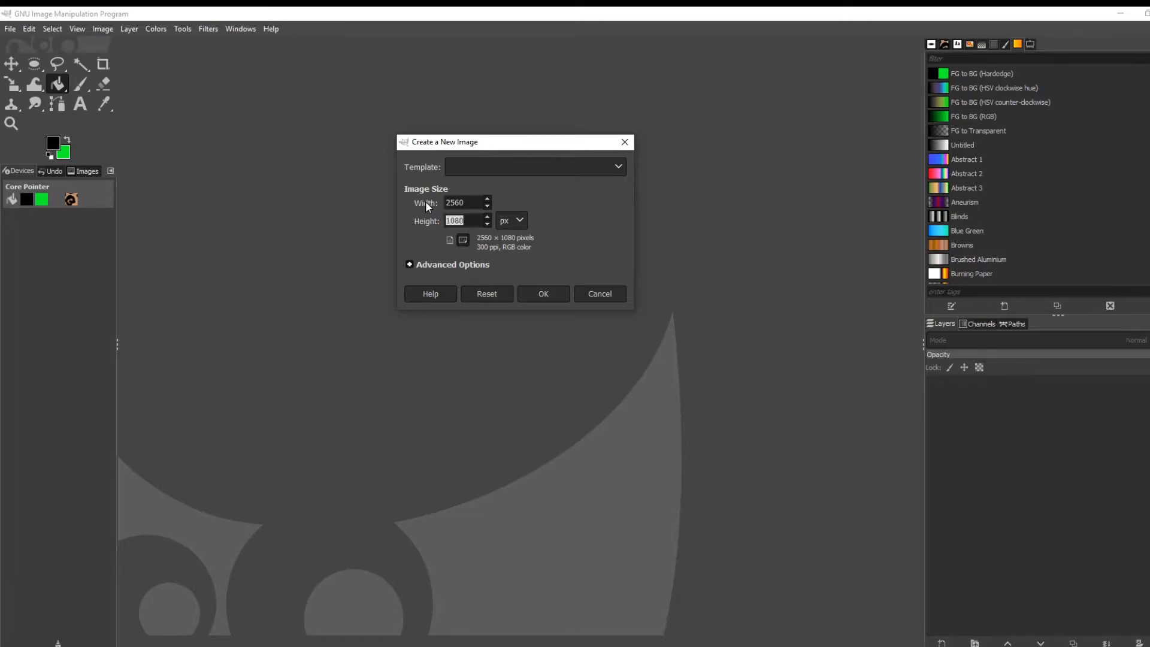
pyautogui.write('1440')
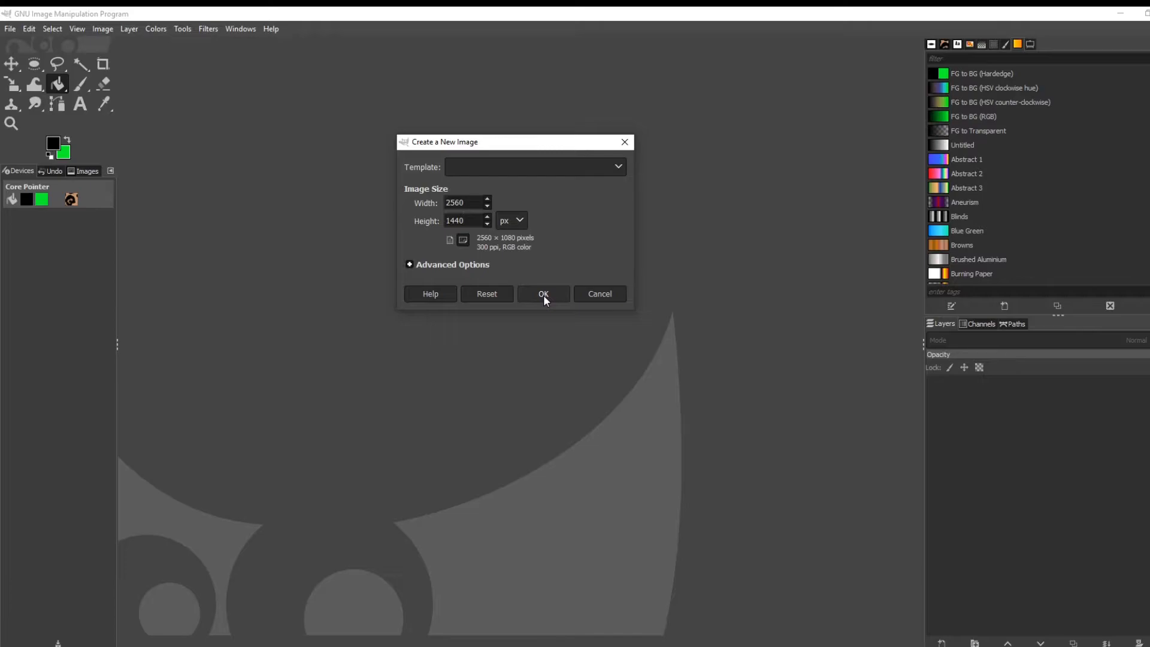
pyautogui.click(542, 294)
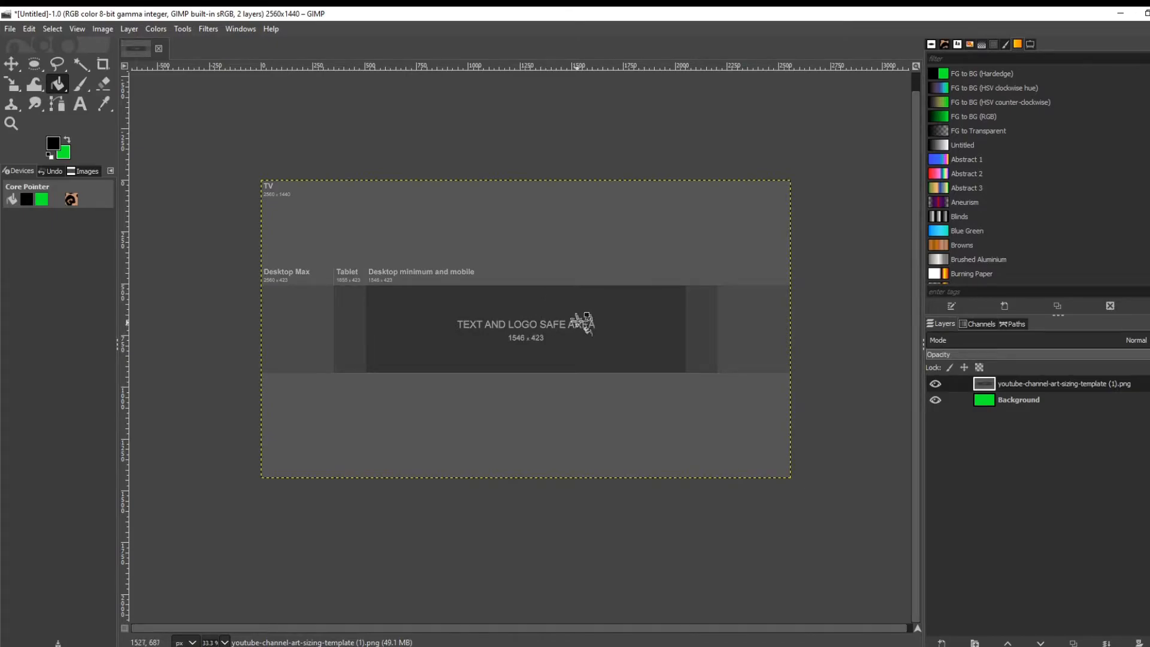
pyautogui.moveTo(270, 186)
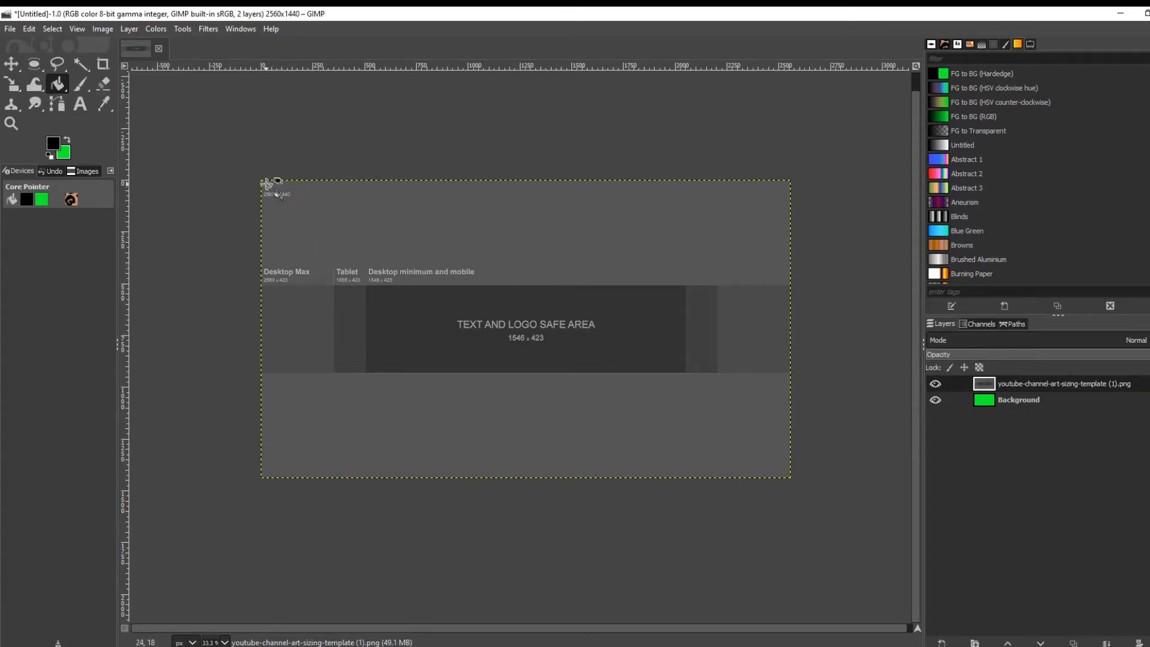
pyautogui.moveTo(343, 211)
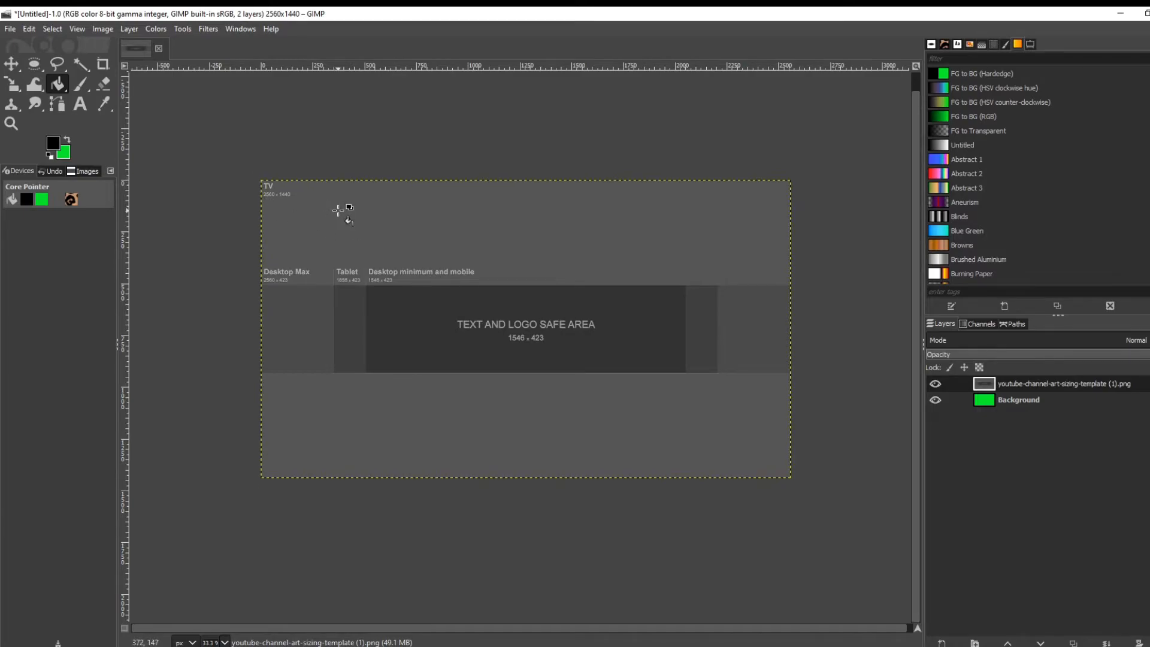
pyautogui.moveTo(303, 197)
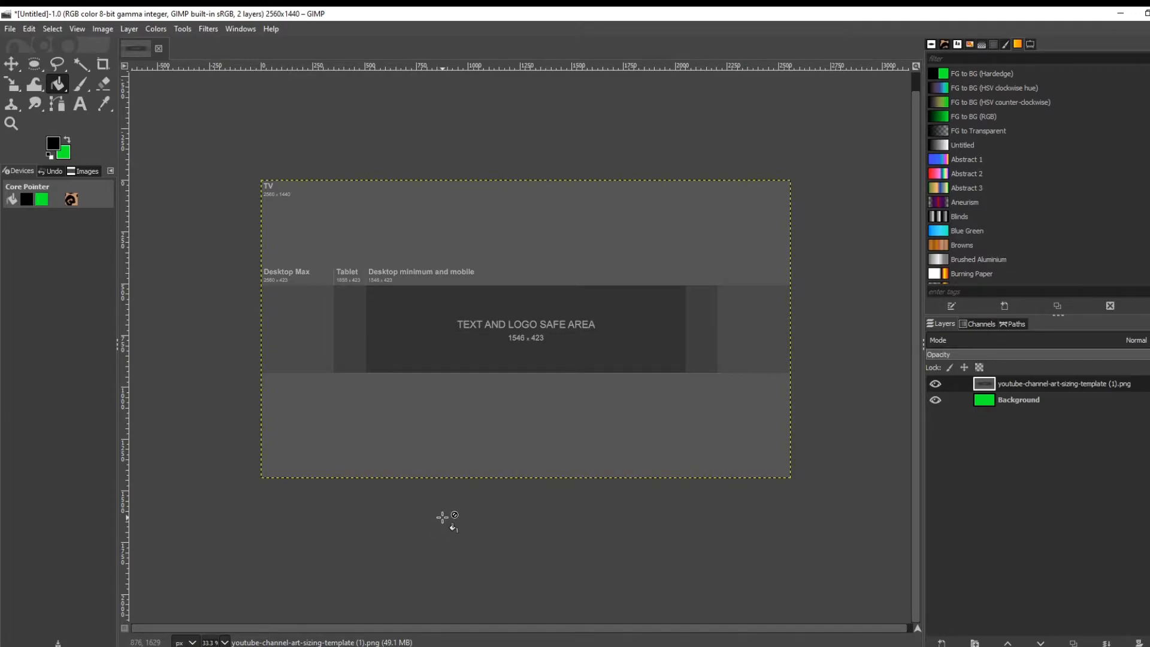
pyautogui.moveTo(611, 332)
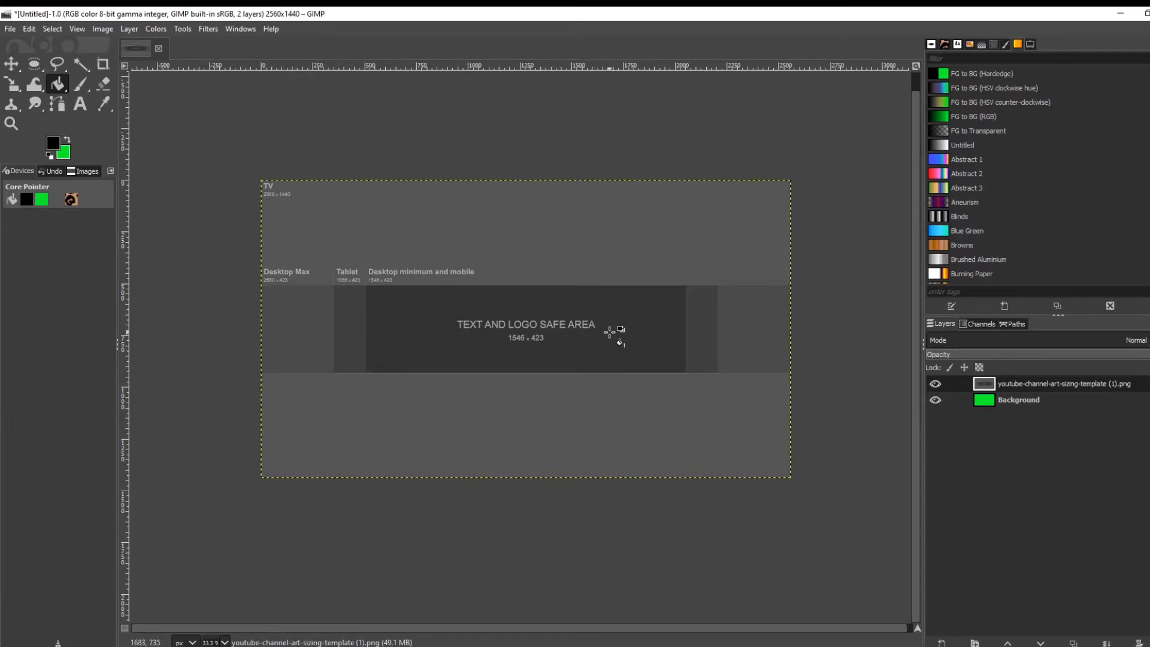
pyautogui.moveTo(451, 286)
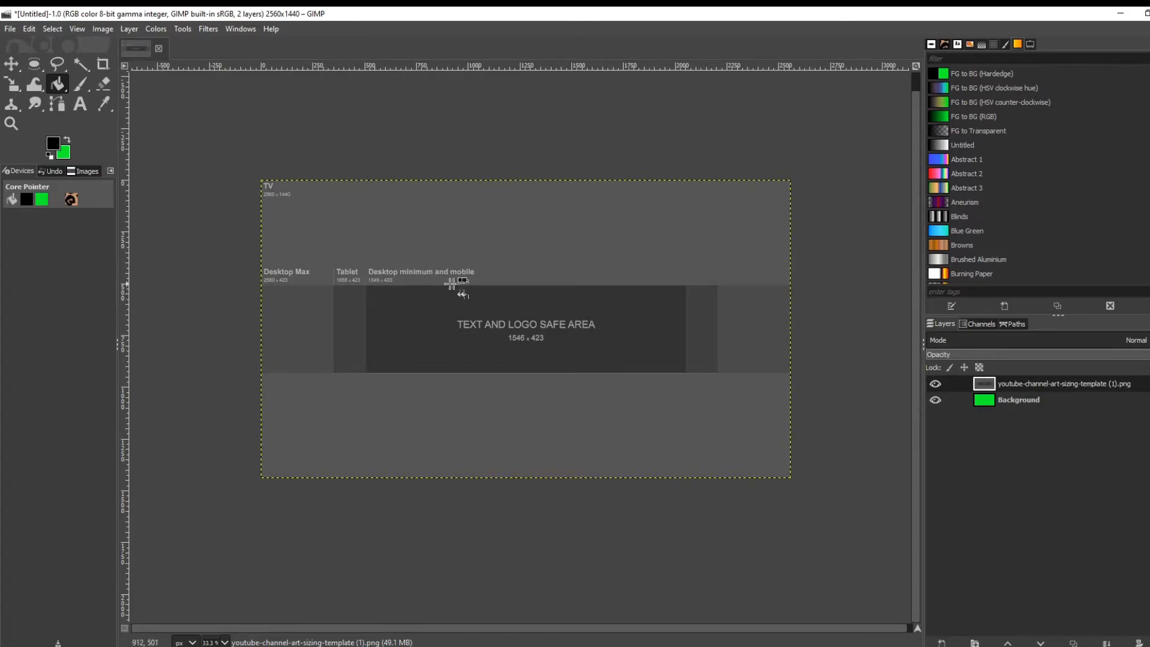
pyautogui.moveTo(513, 301)
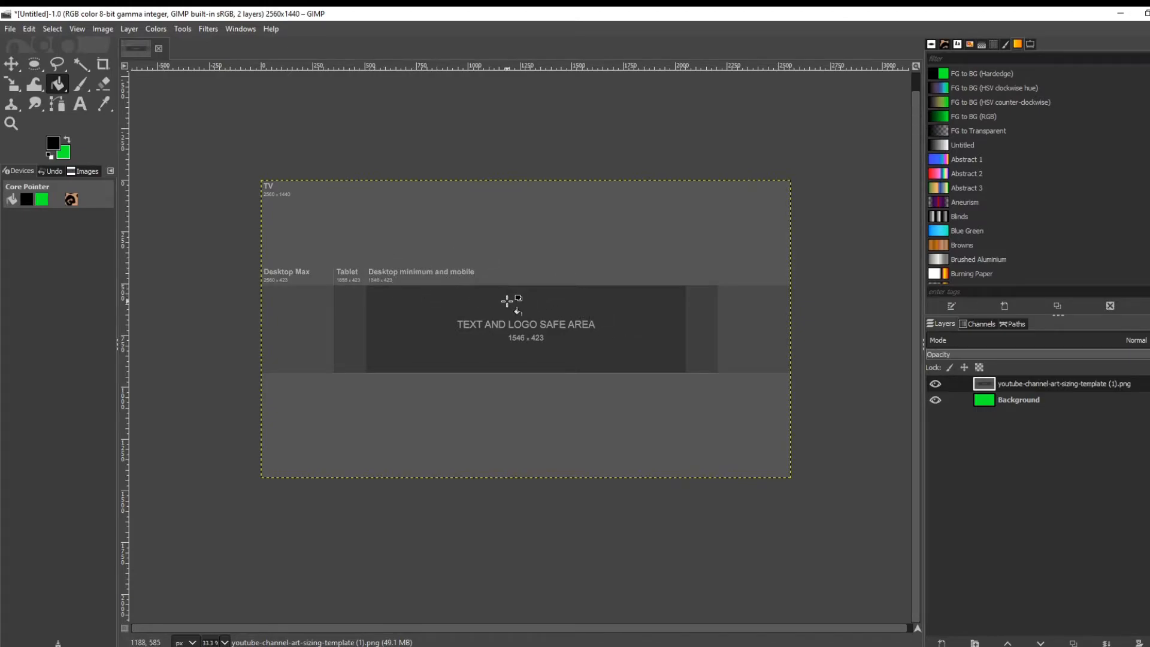
pyautogui.moveTo(435, 300)
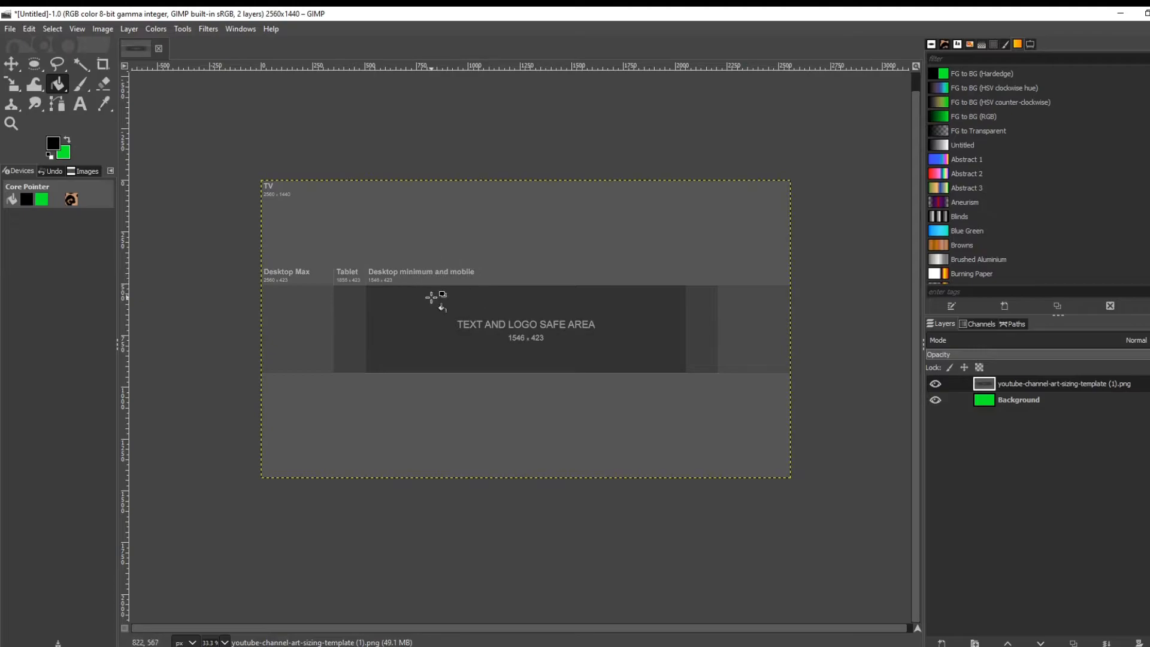
pyautogui.moveTo(733, 319)
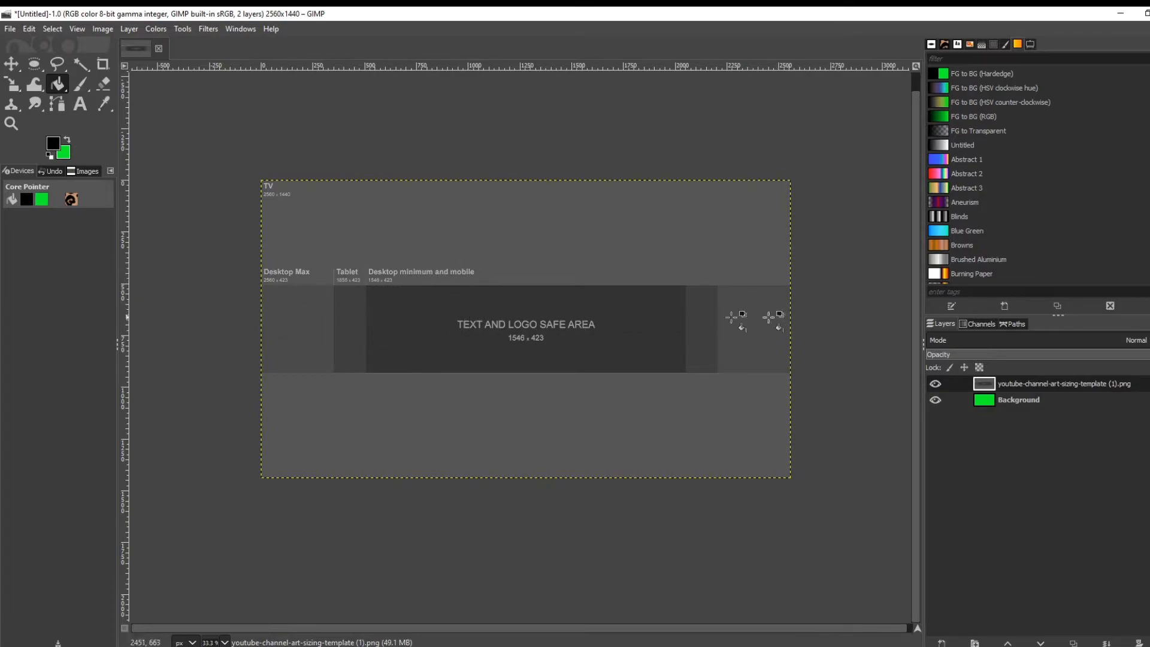
pyautogui.moveTo(505, 338)
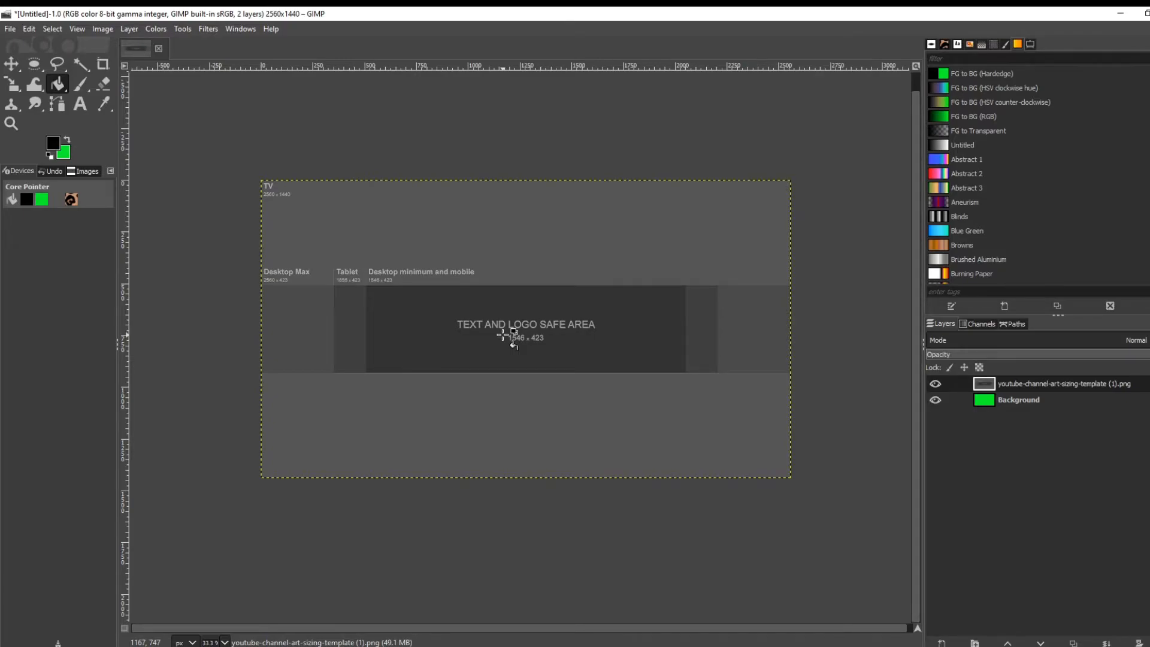
pyautogui.moveTo(364, 371)
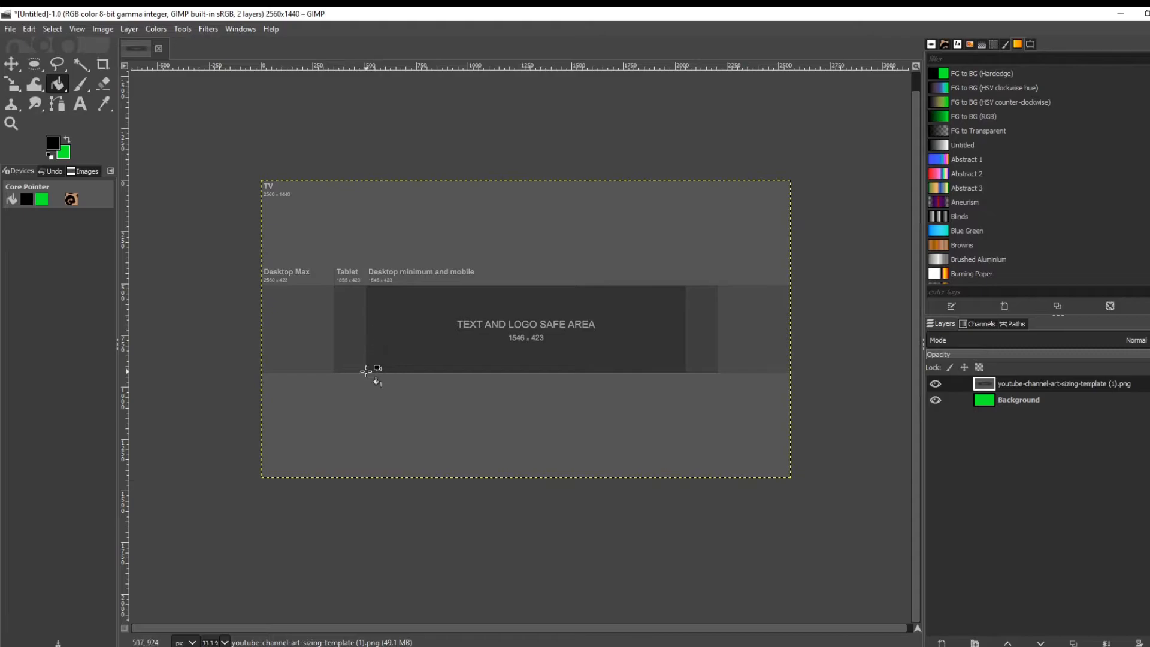
pyautogui.moveTo(692, 309)
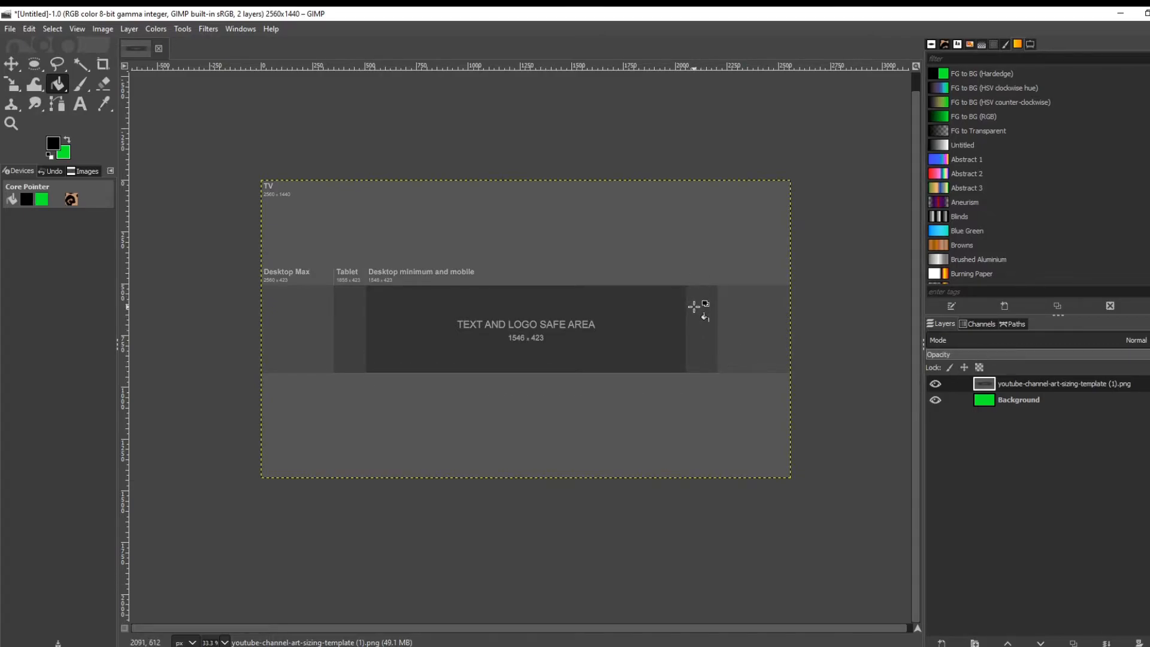
pyautogui.moveTo(424, 328)
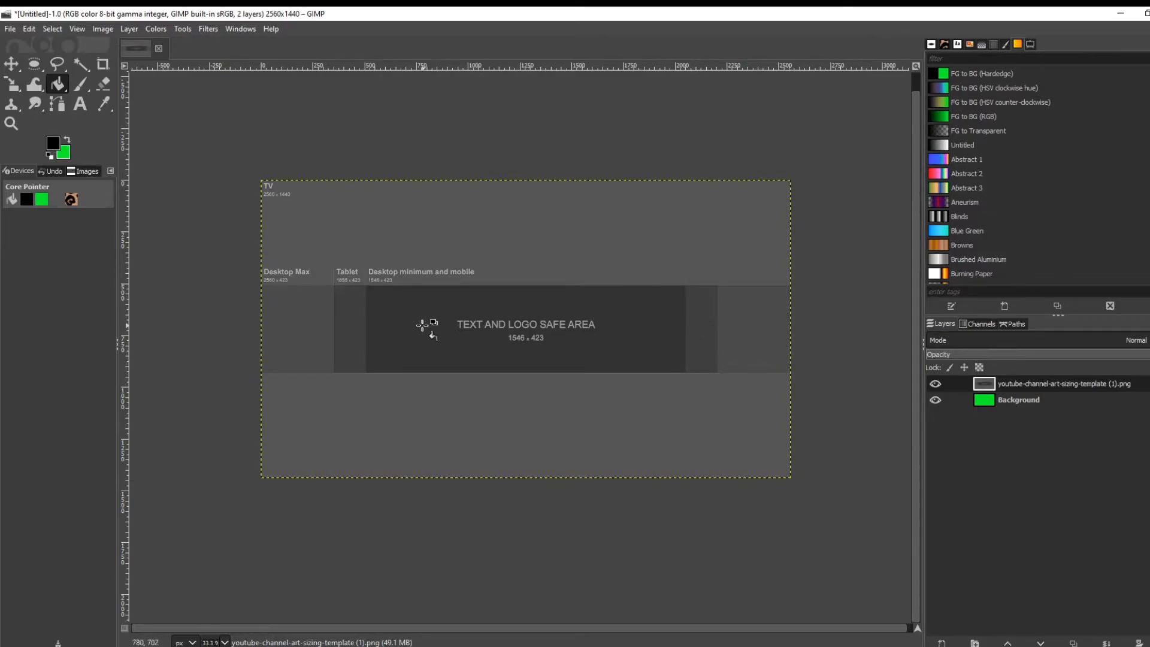
pyautogui.moveTo(422, 327)
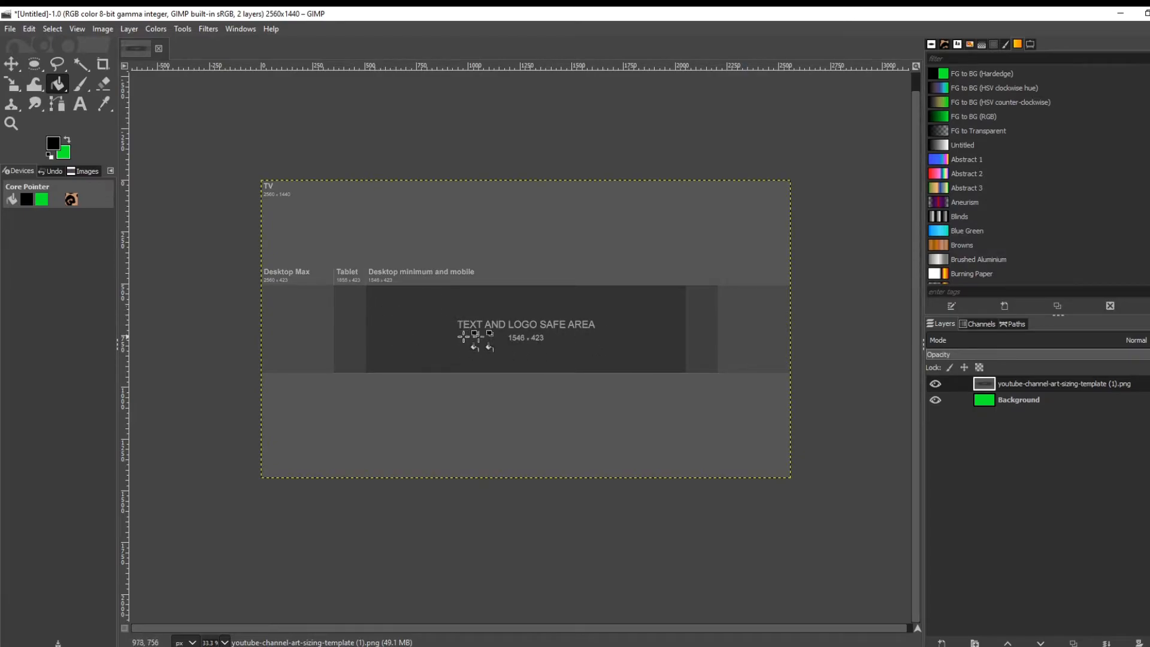
pyautogui.moveTo(605, 333)
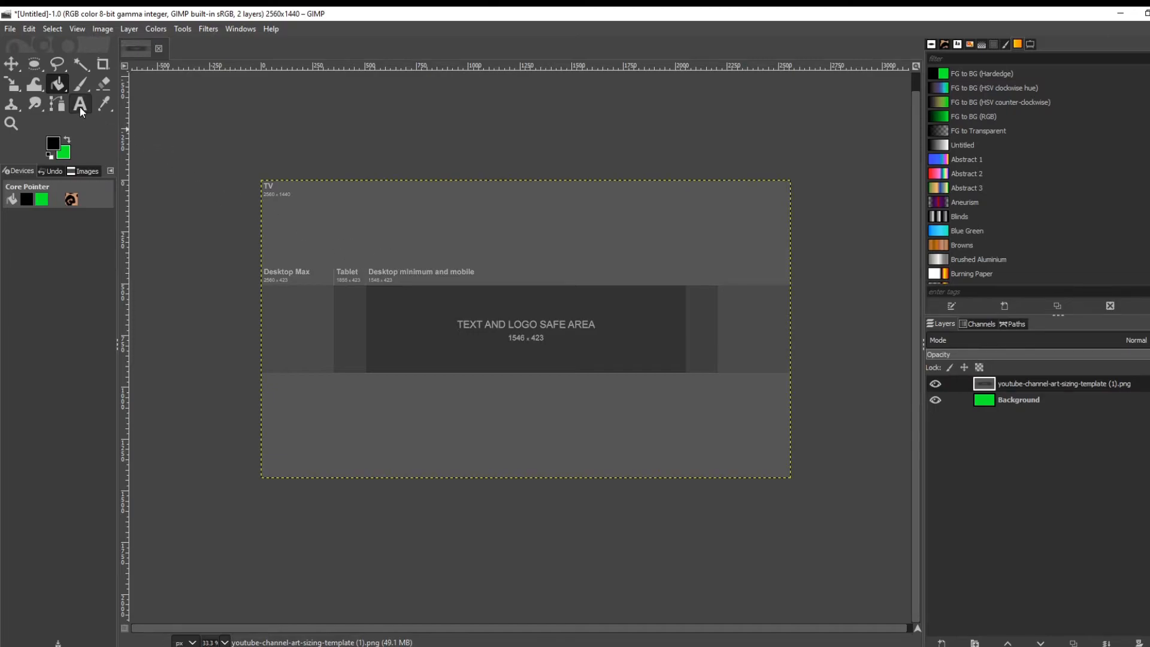
# Add a 'YOU ASK, I ANSWER' text box inside the template's safe area with the Text tool
pyautogui.click(82, 103)
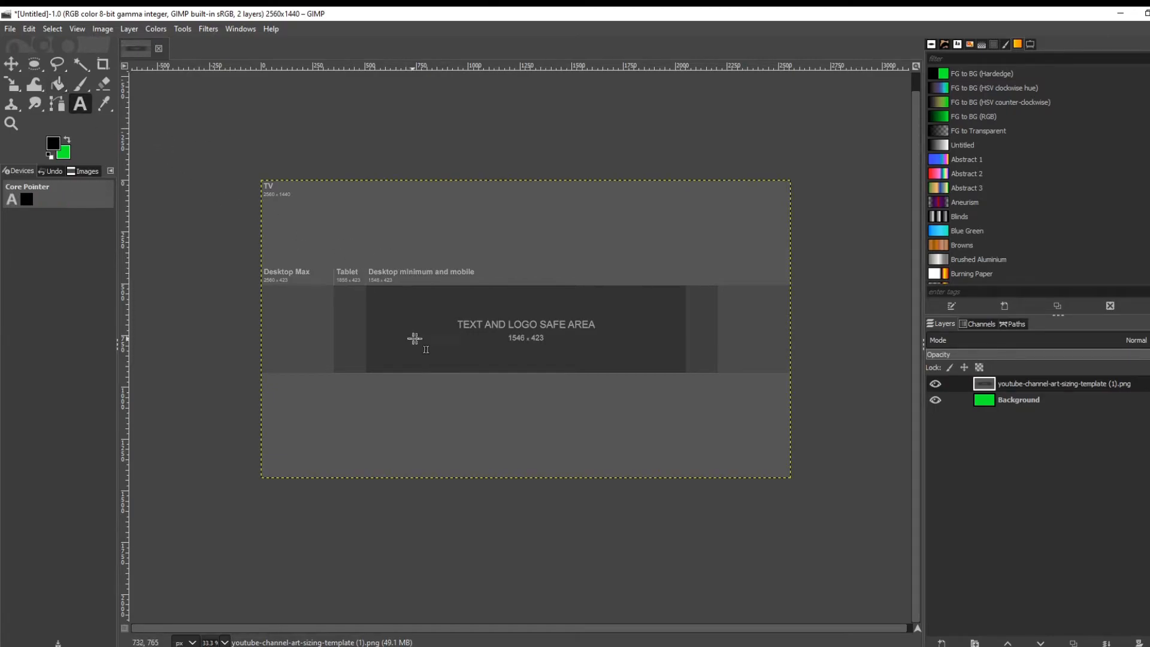
pyautogui.moveTo(410, 326)
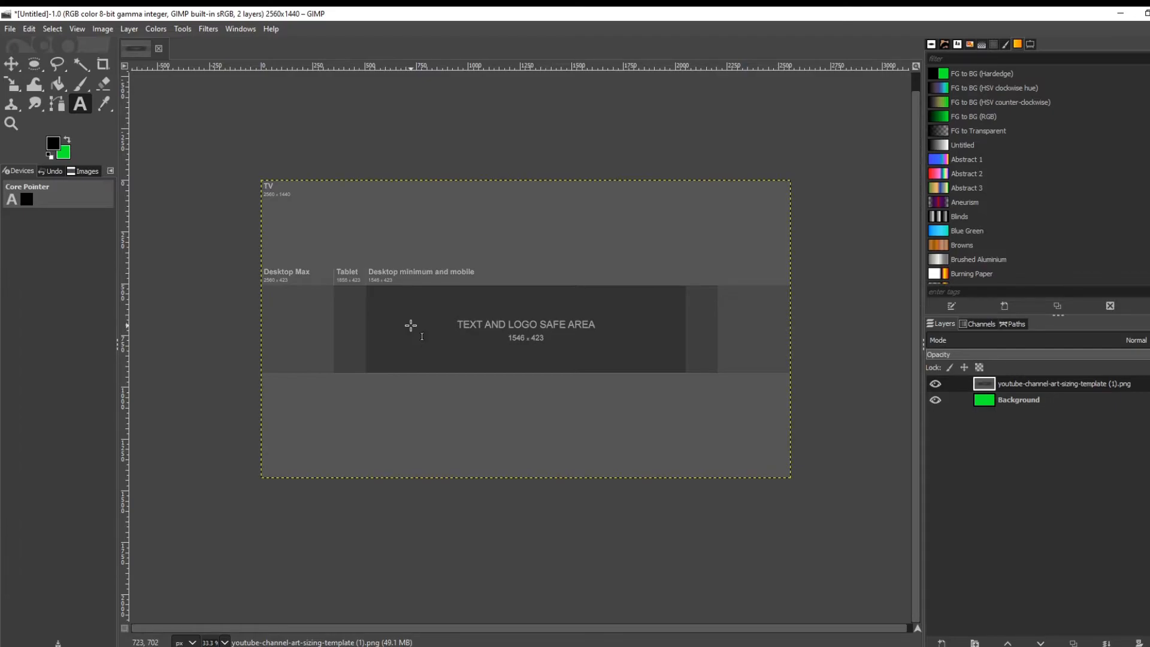
pyautogui.click(411, 325)
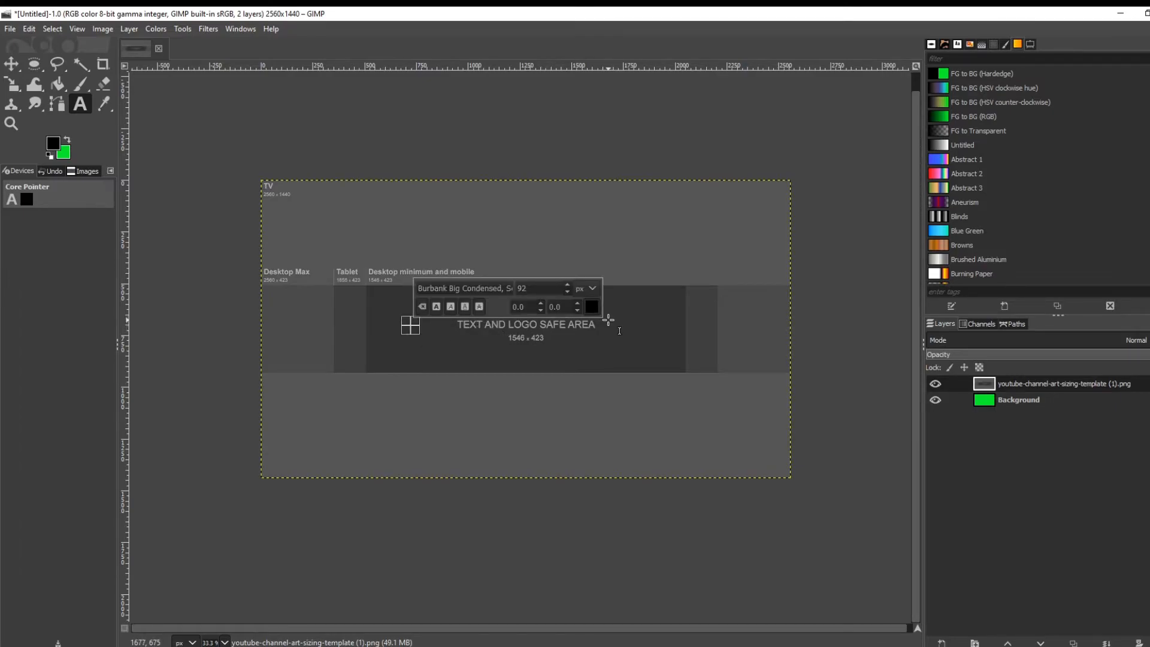
pyautogui.write('YOU ASK,')
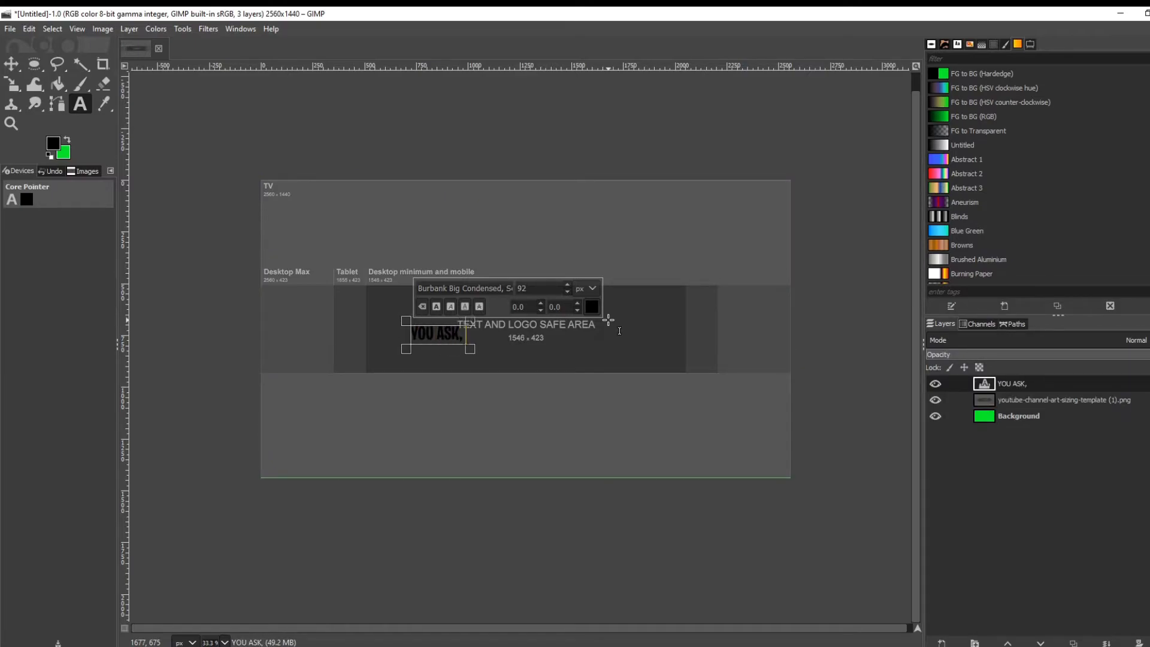
pyautogui.write('I ANSF')
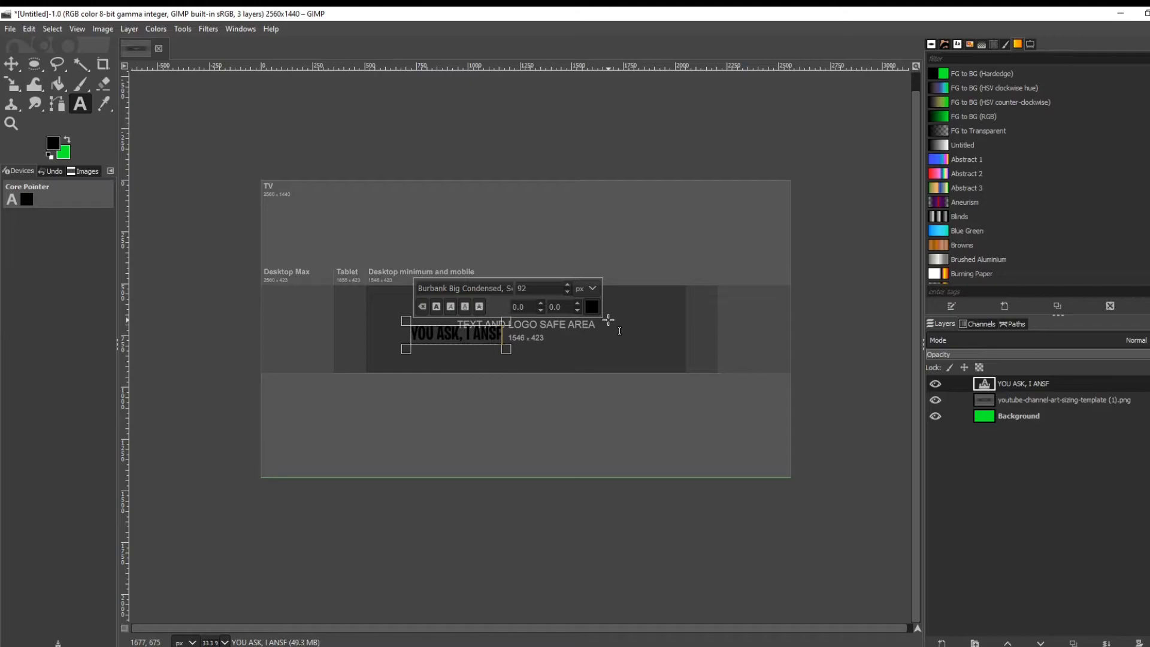
pyautogui.press('Backspace')
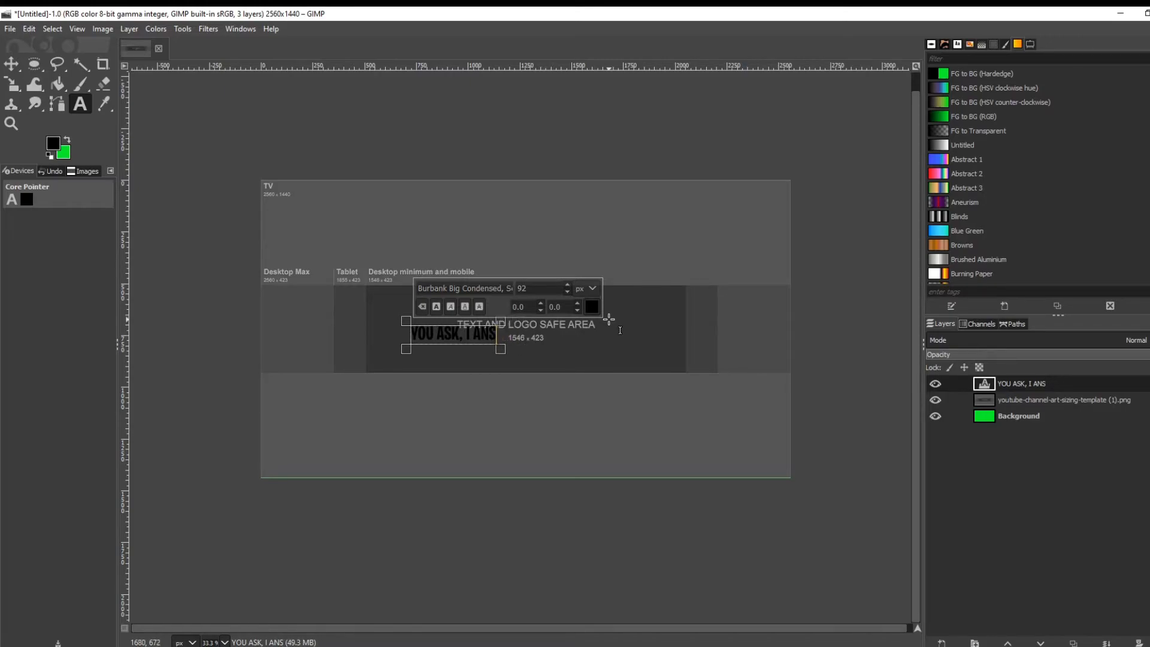
pyautogui.write('ER')
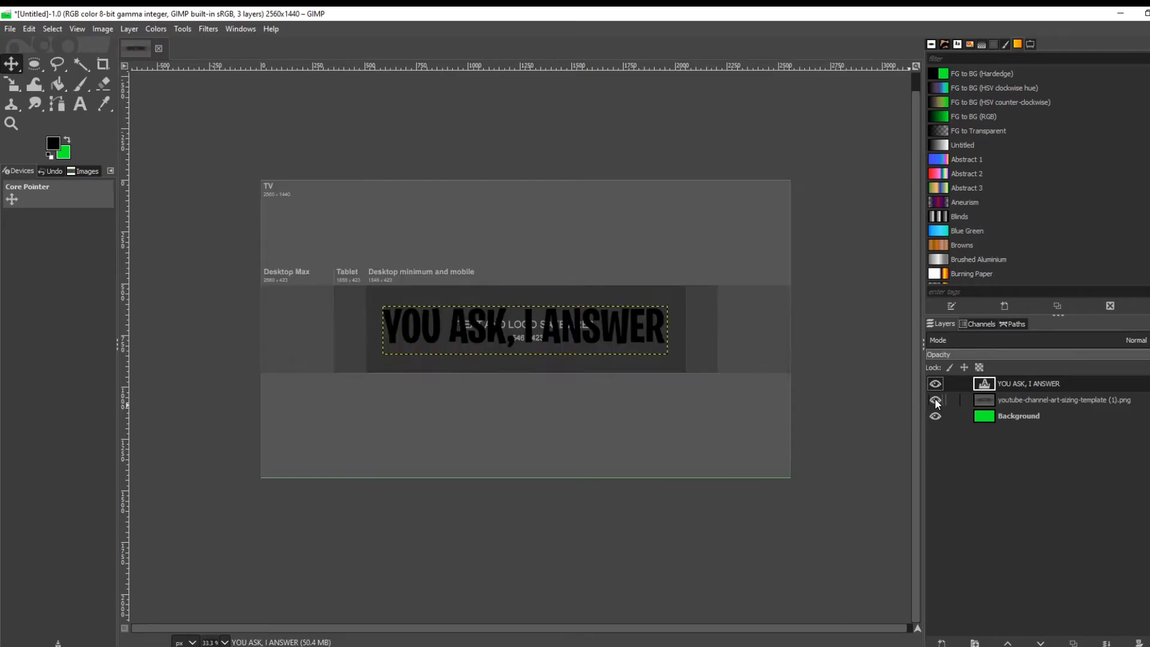
# Hide the youtube-channel-art-sizing-template layer and select the YOU ASK, I ANSWER text layer
pyautogui.click(935, 400)
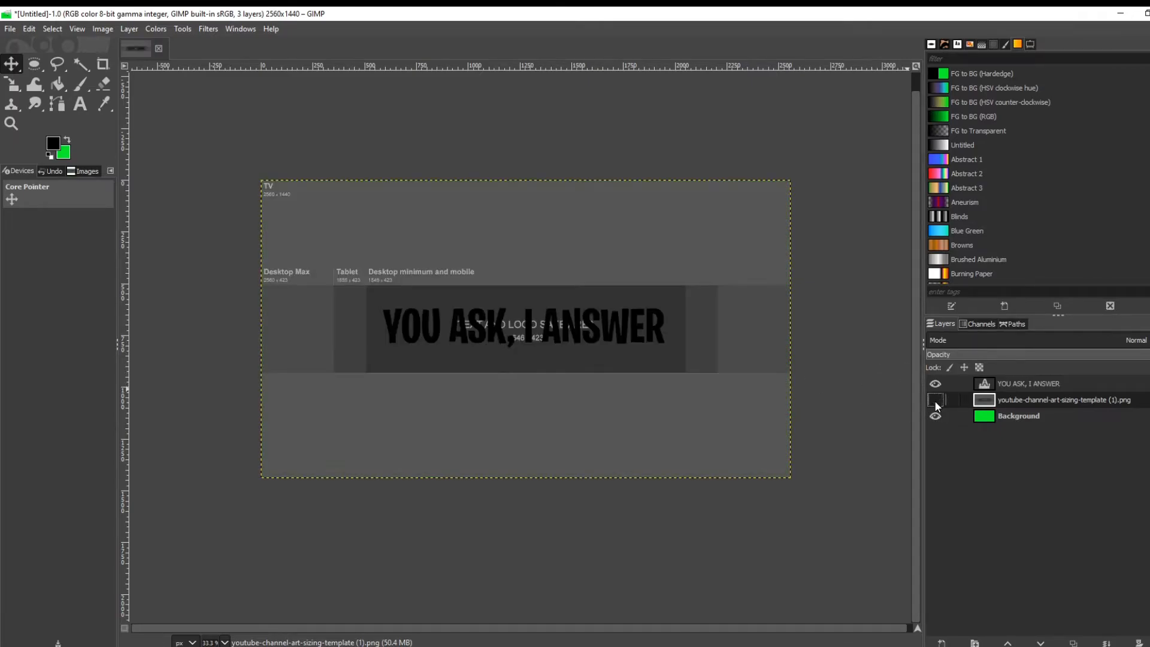
pyautogui.click(935, 400)
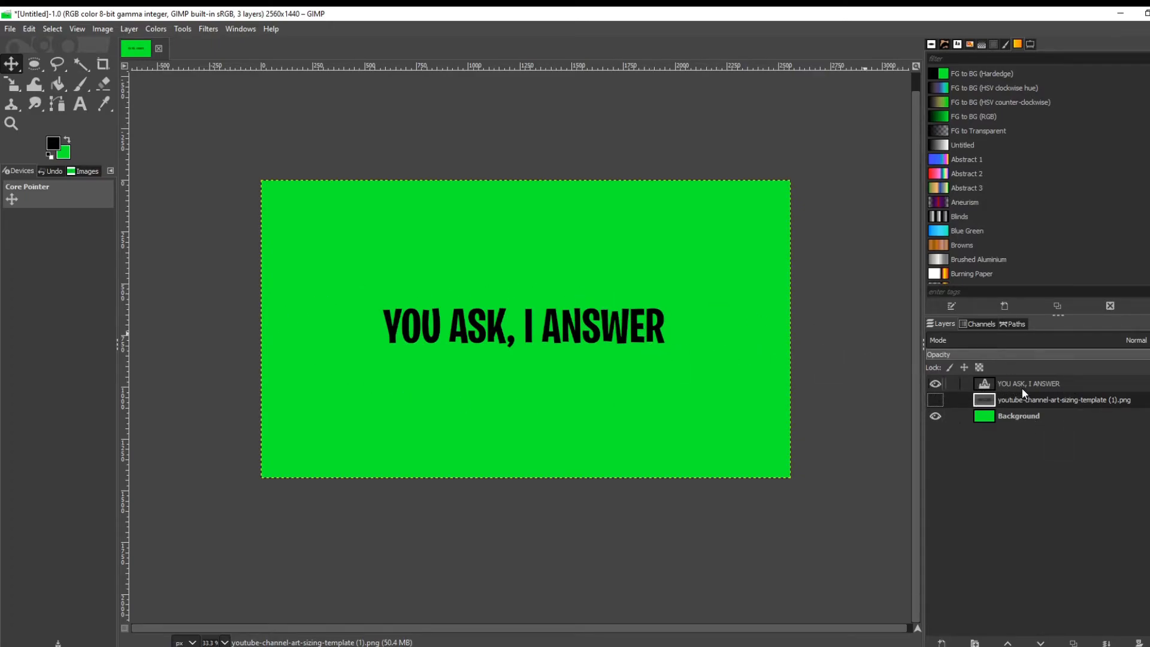
pyautogui.click(240, 28)
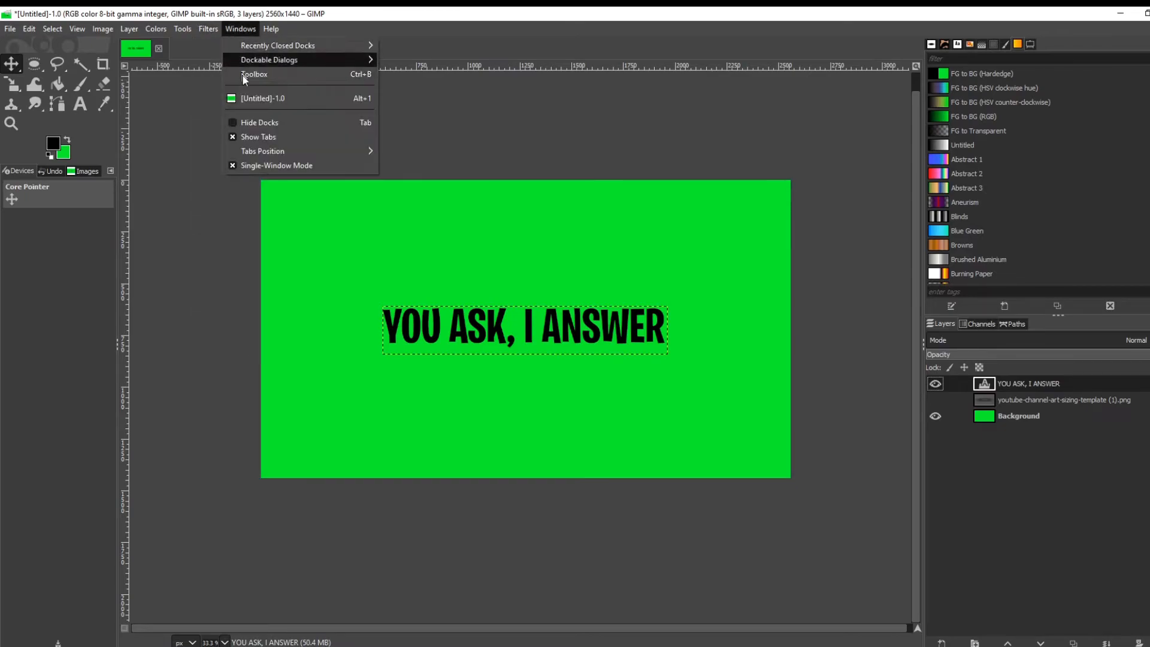
# Apply Filters > Light and Shadow > Drop Shadow to the text with default offsets and opacity
pyautogui.click(207, 28)
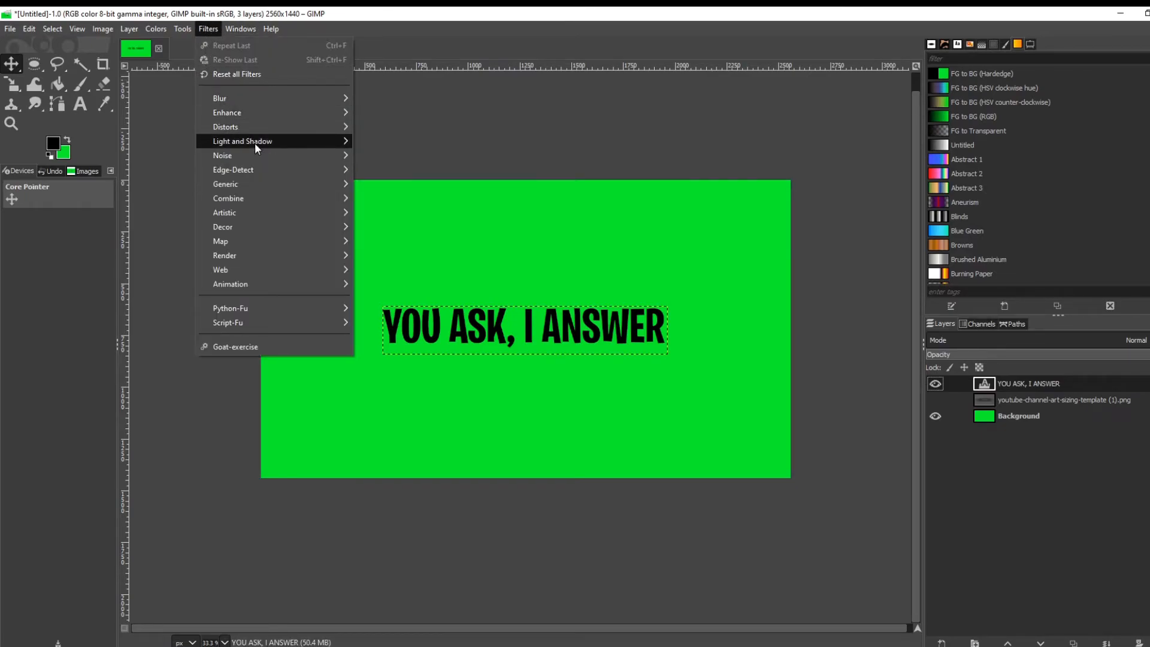
pyautogui.click(242, 142)
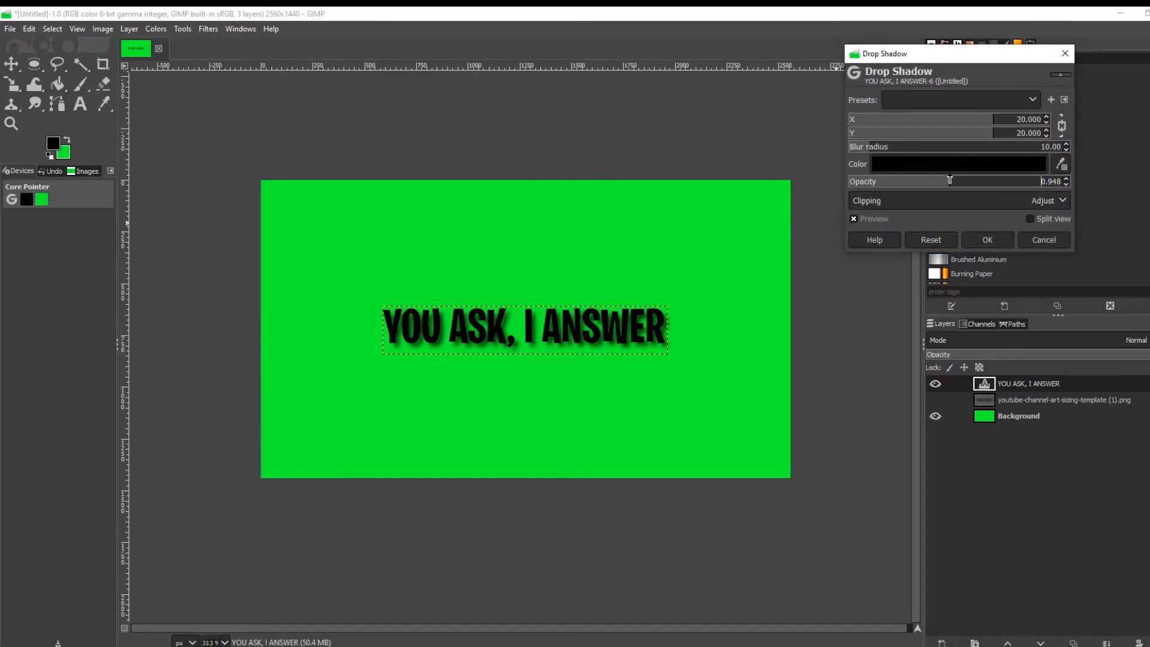
pyautogui.click(987, 240)
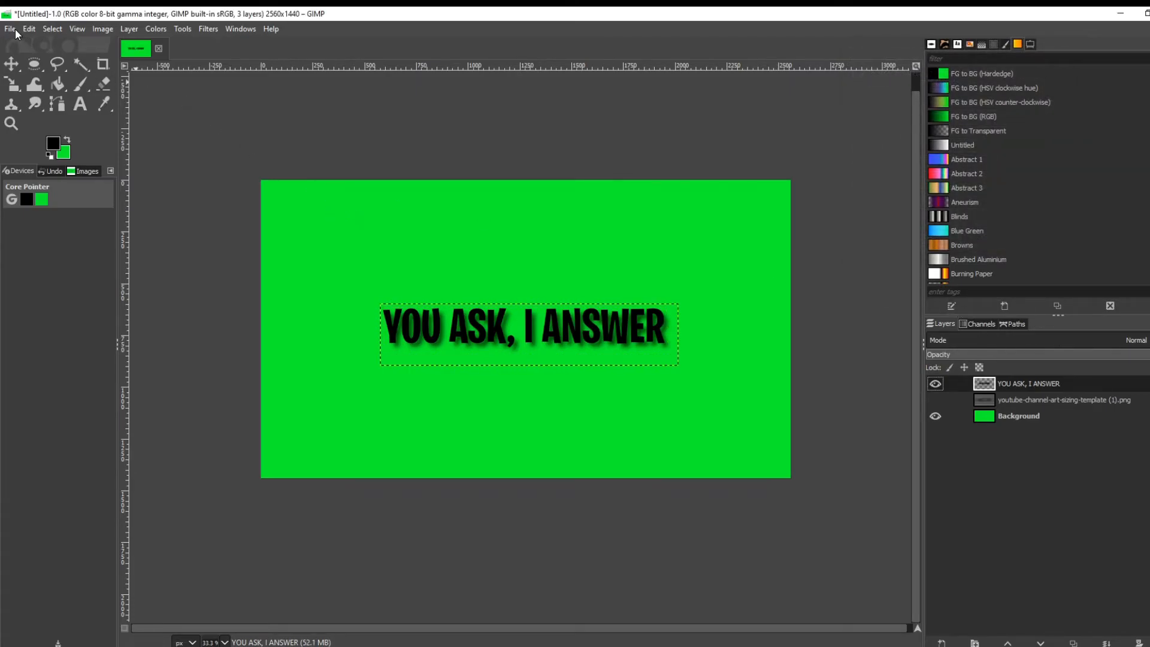
# Export the banner as YTBanner.png with the default PNG options
pyautogui.click(9, 29)
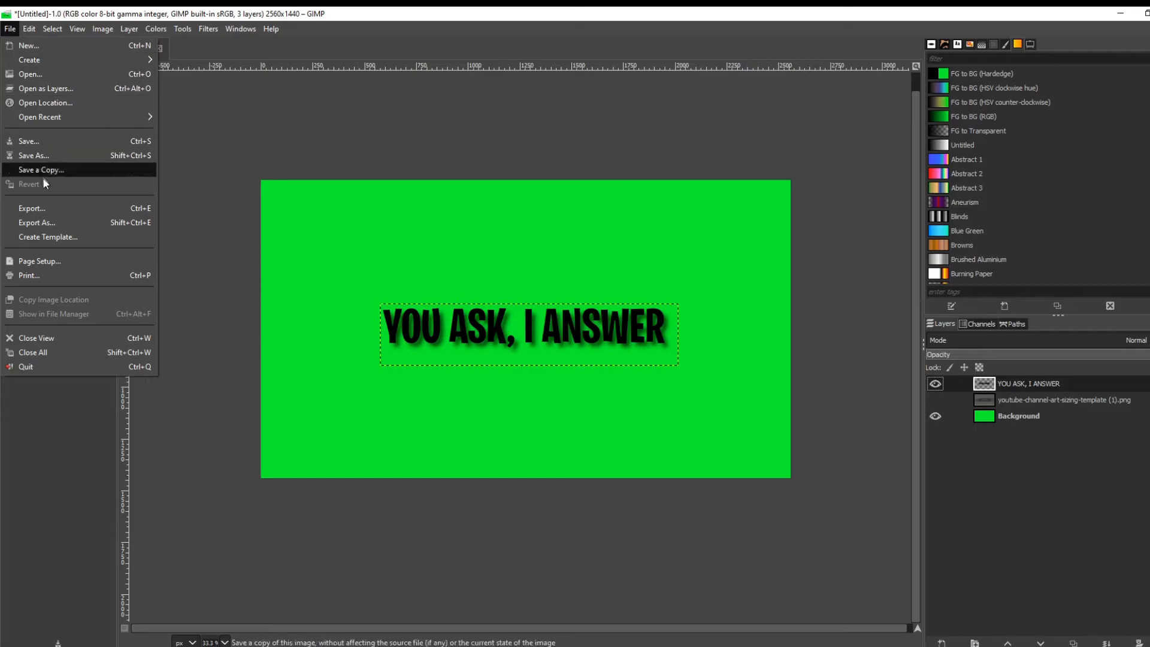
pyautogui.click(36, 223)
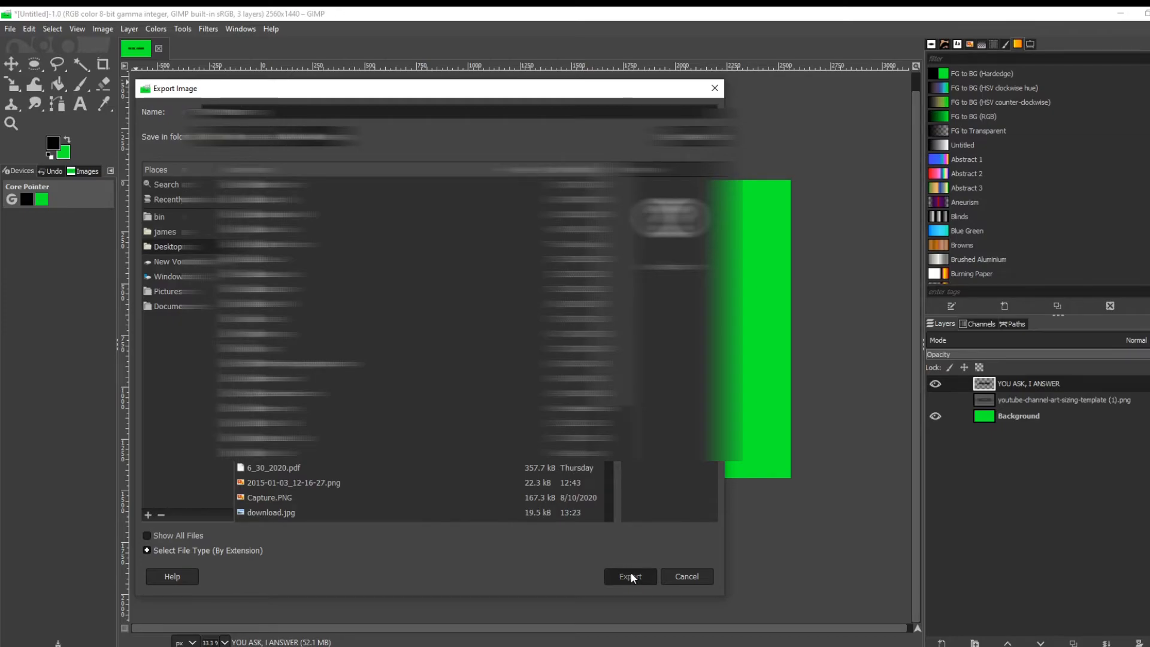
pyautogui.click(630, 576)
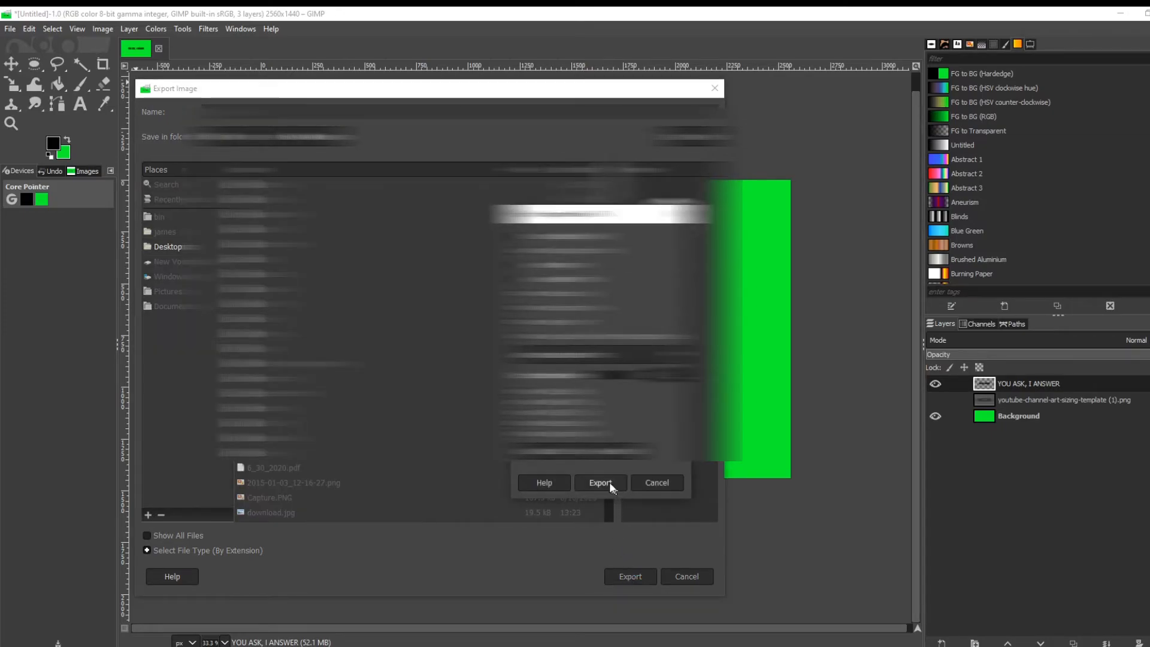
pyautogui.click(600, 483)
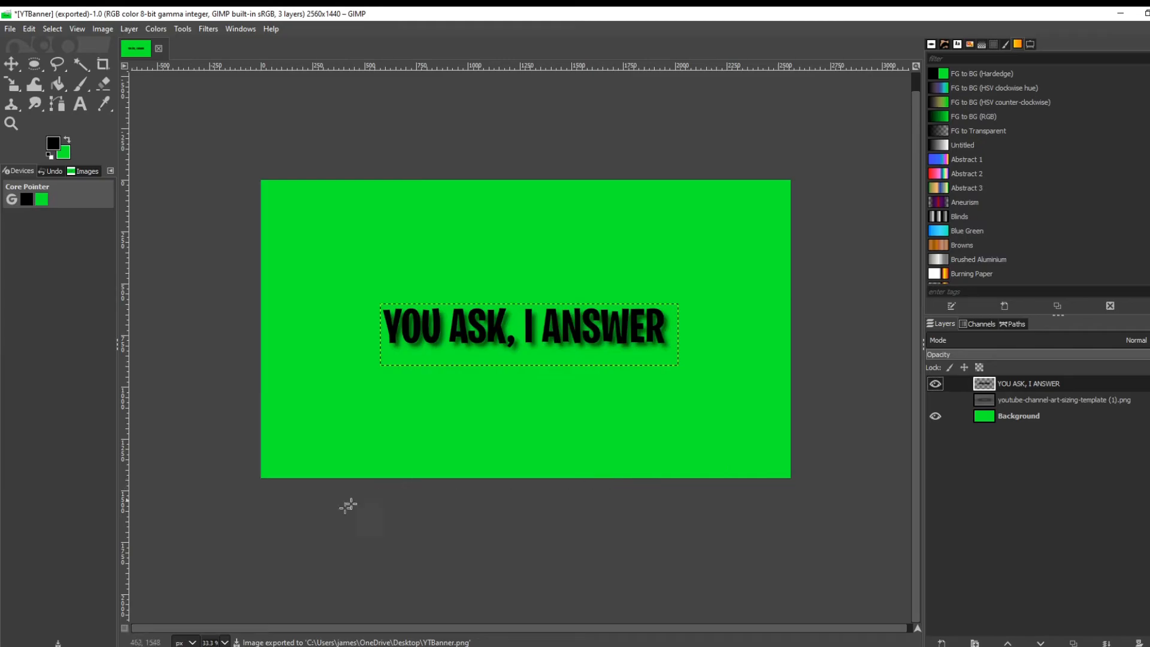
pyautogui.moveTo(154, 628)
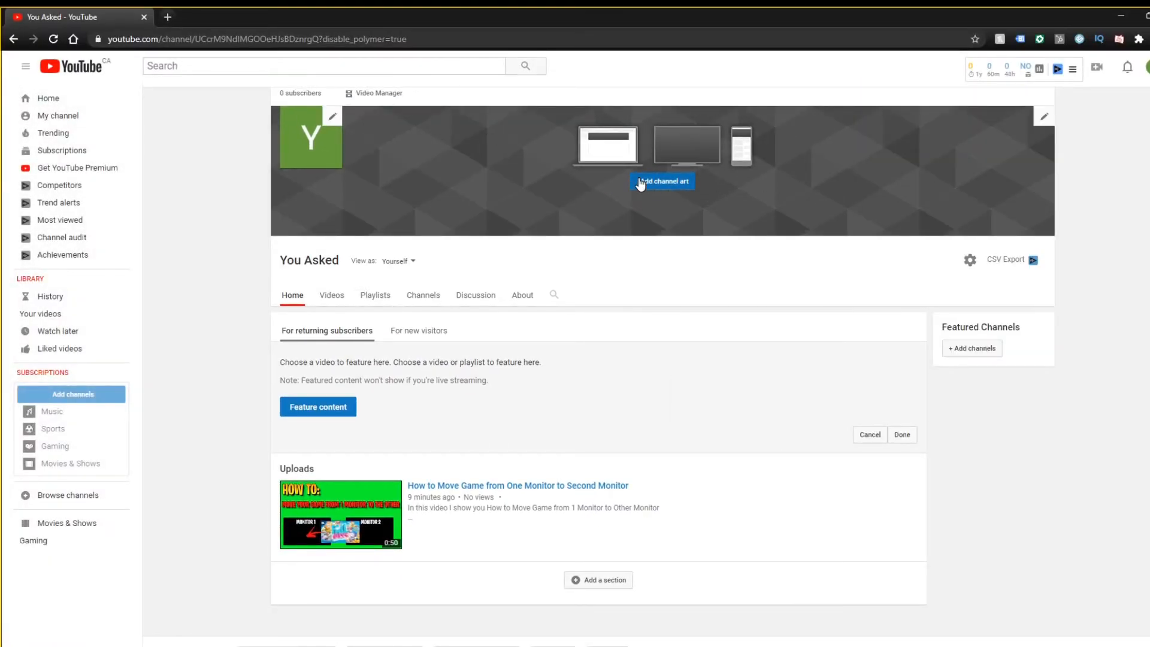
# Upload YTBanner.png into the Channel art dialog, preview it, then cancel the preview
pyautogui.click(663, 181)
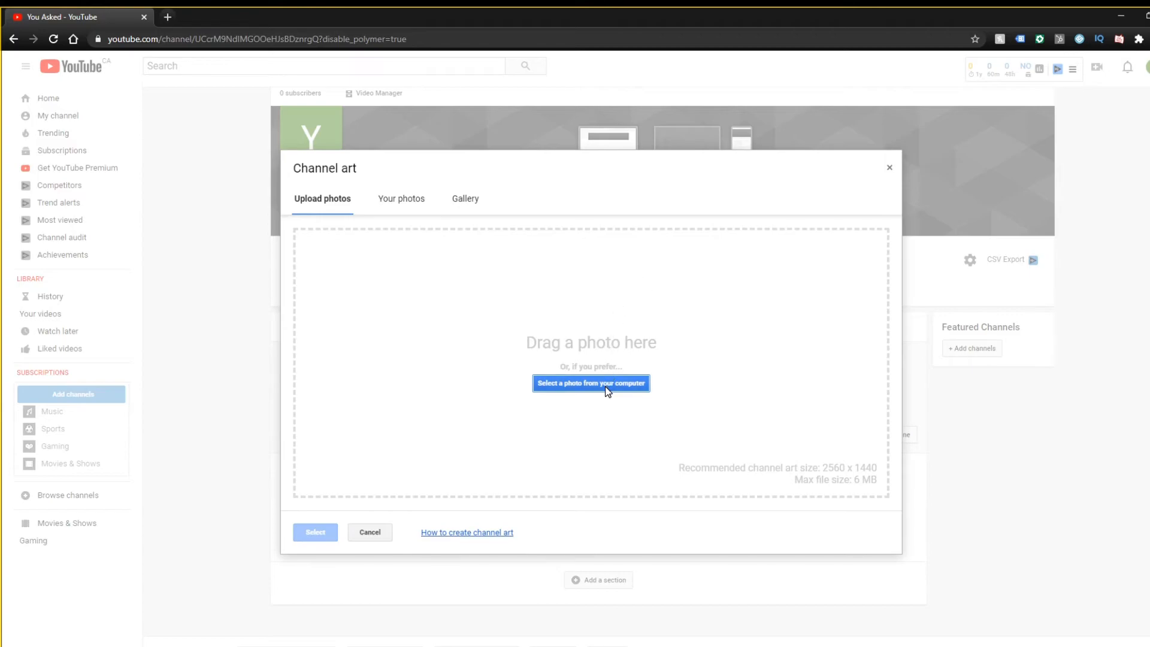
pyautogui.click(591, 383)
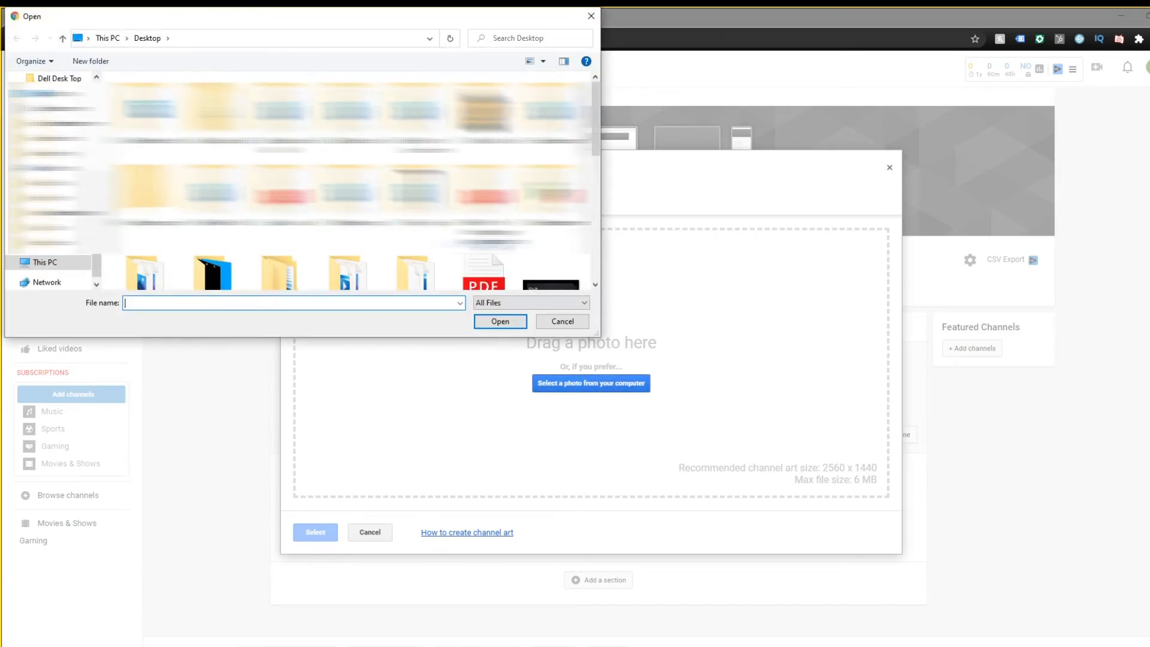
pyautogui.click(501, 321)
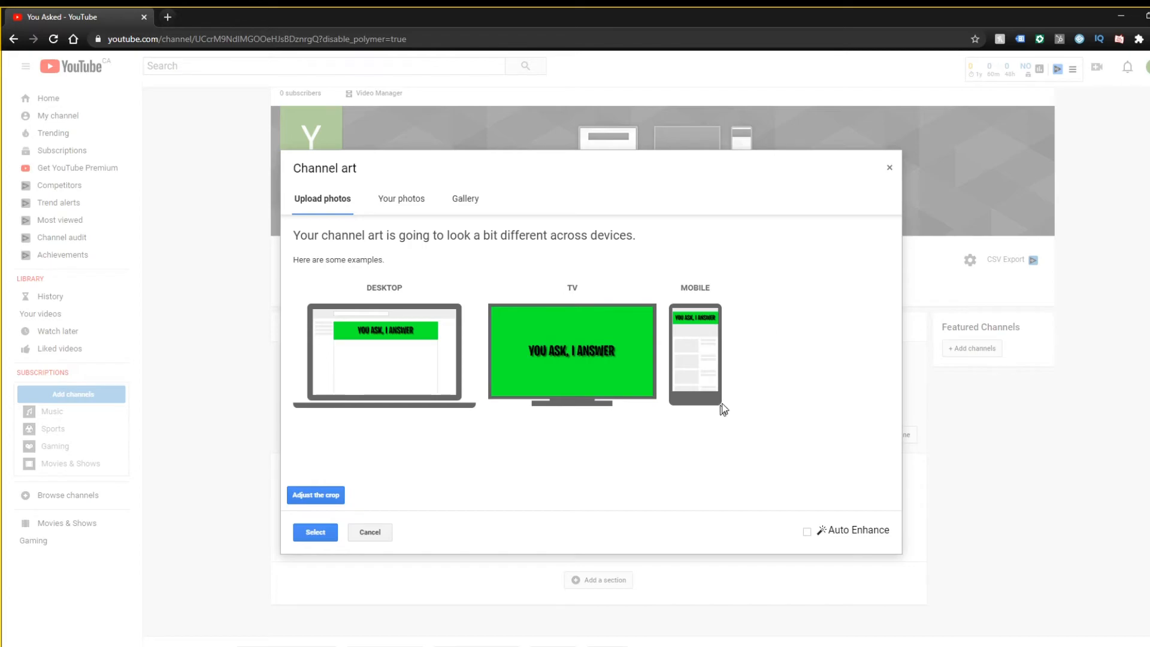
pyautogui.moveTo(565, 288)
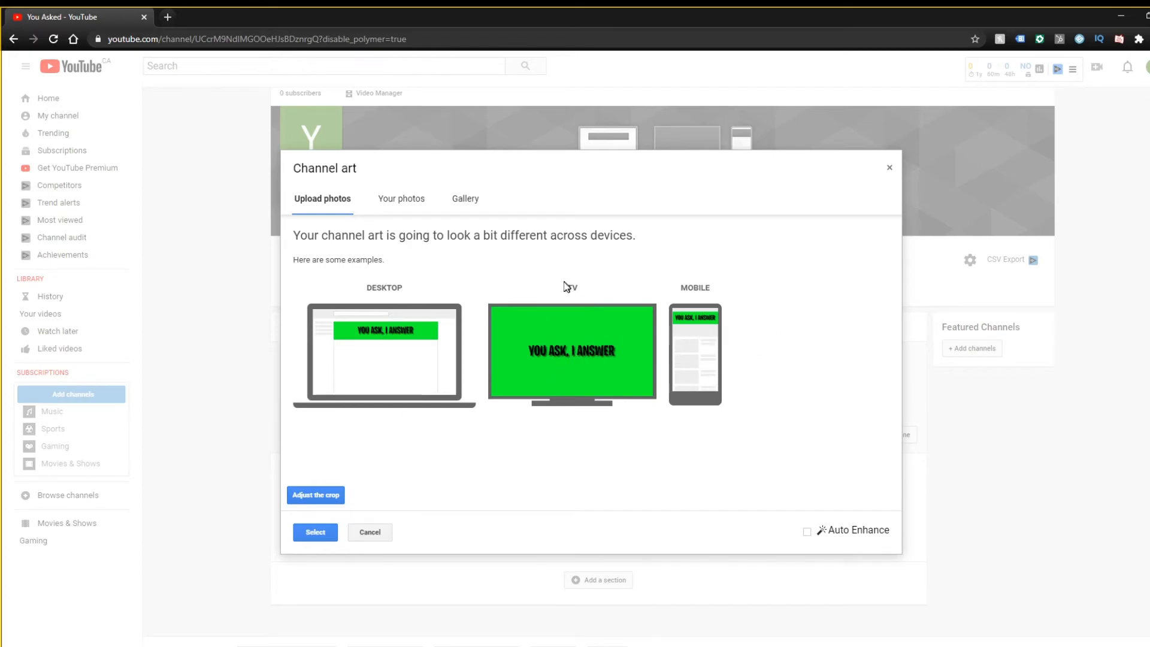
pyautogui.moveTo(640, 229)
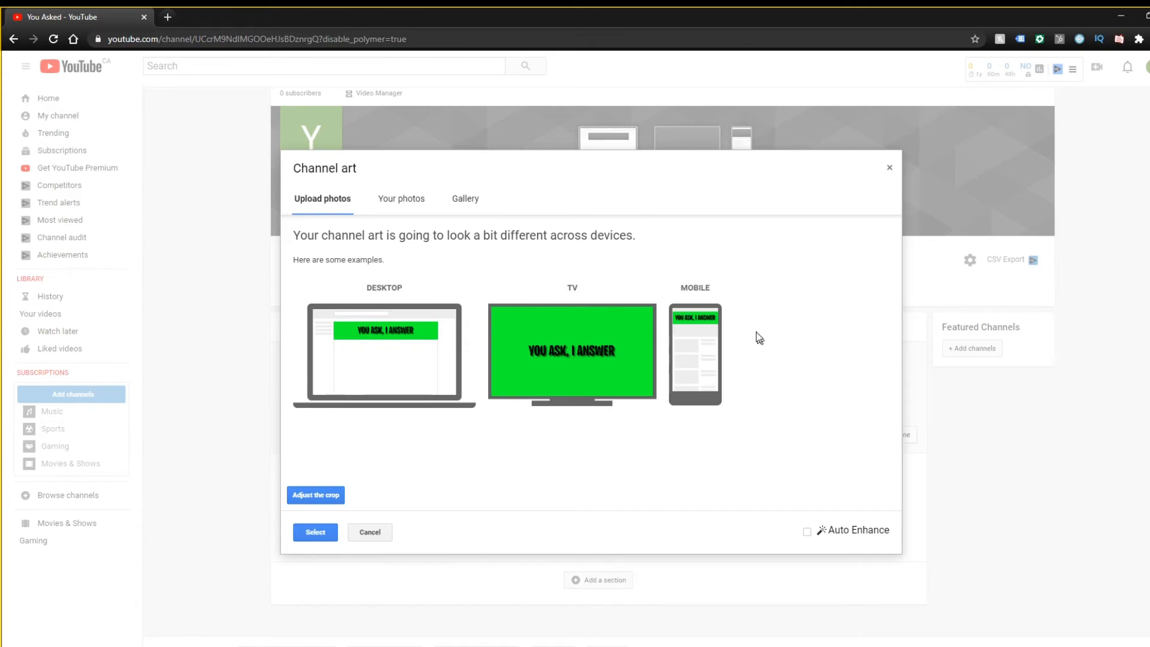
pyautogui.moveTo(754, 345)
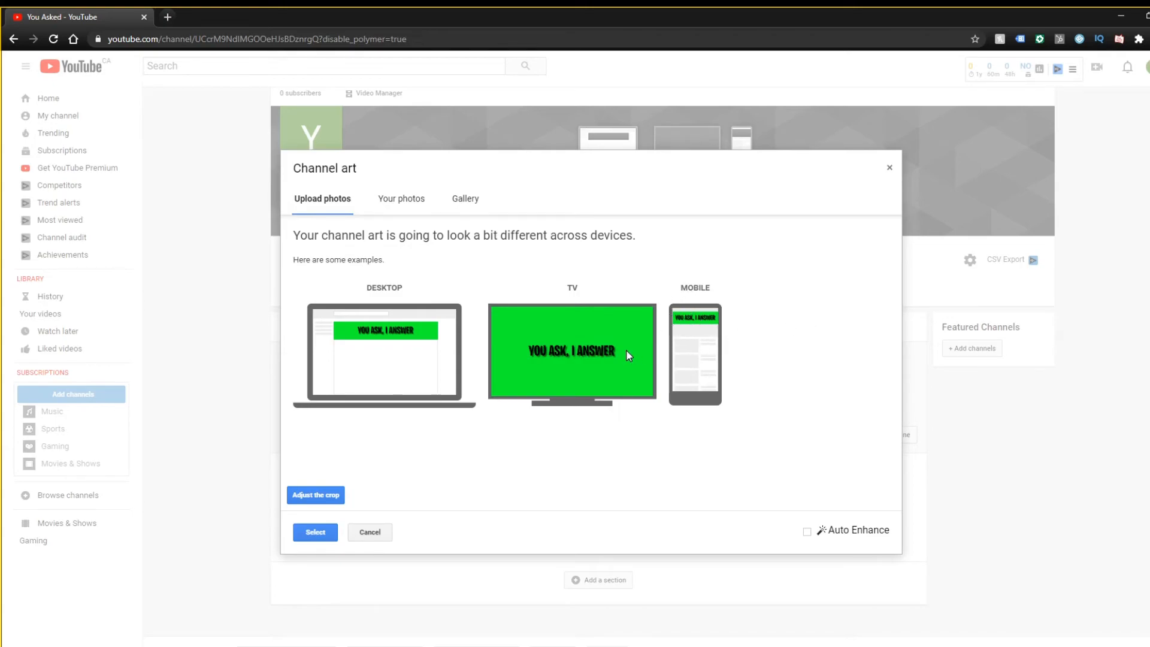
pyautogui.moveTo(574, 312)
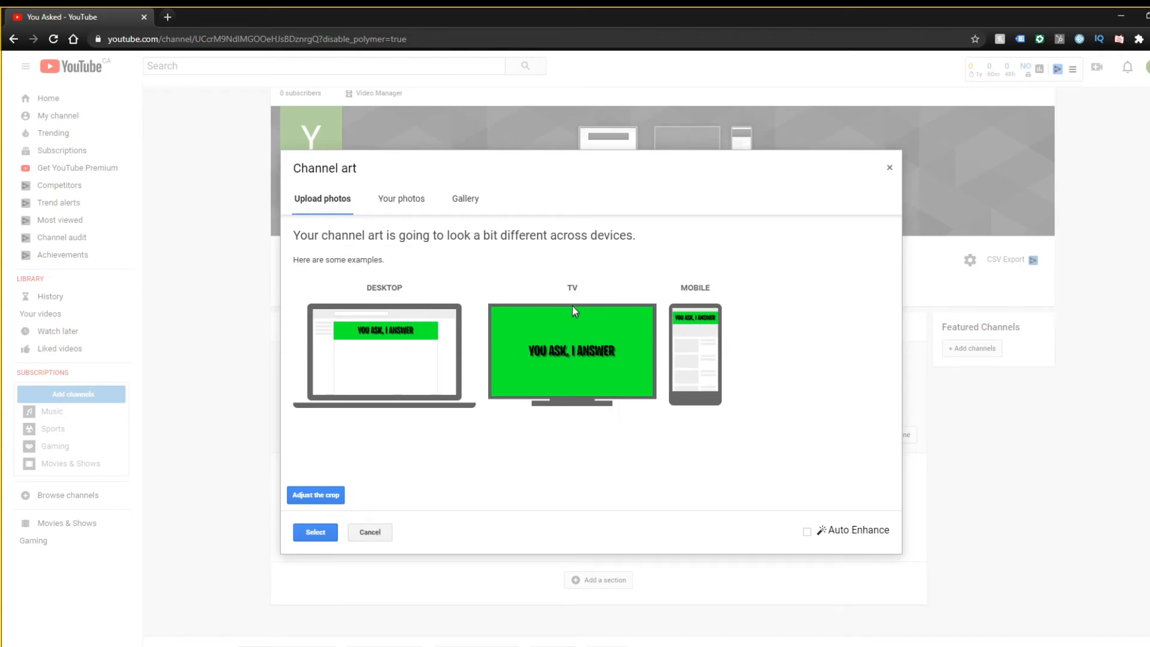
pyautogui.moveTo(522, 382)
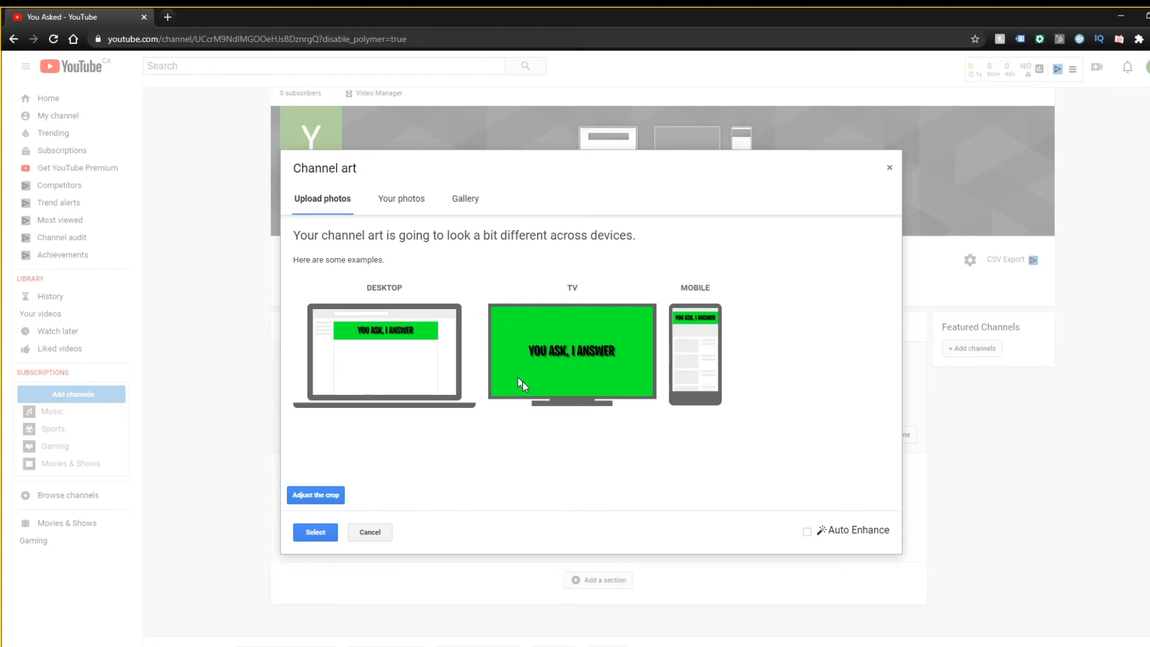
pyautogui.moveTo(363, 292)
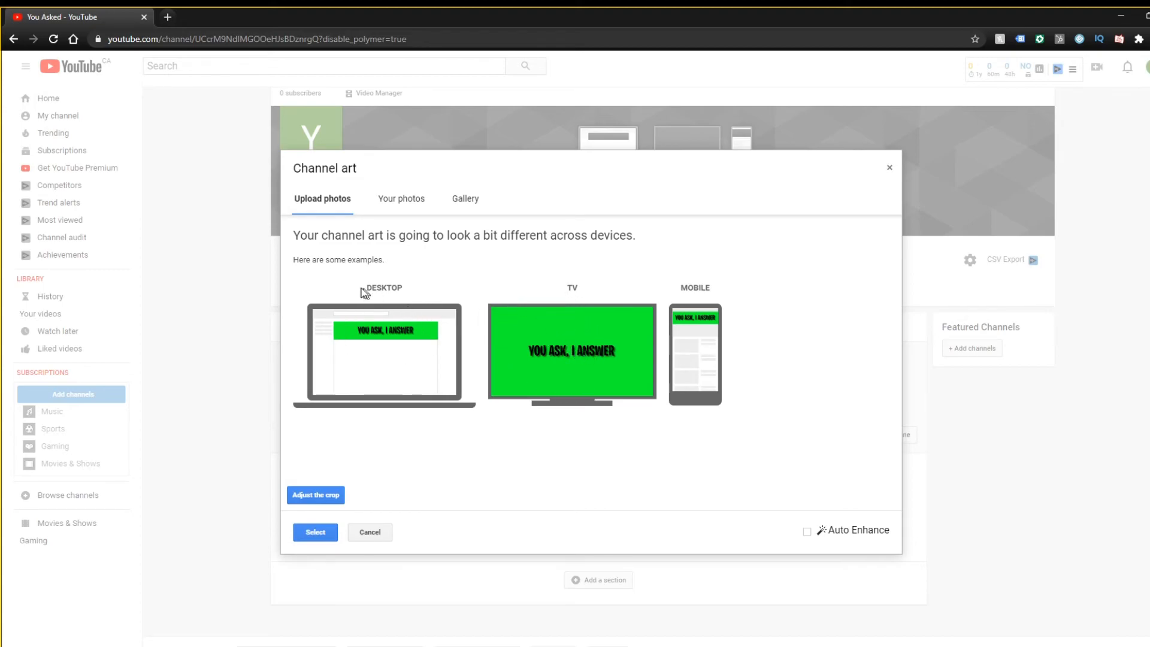
pyautogui.click(315, 495)
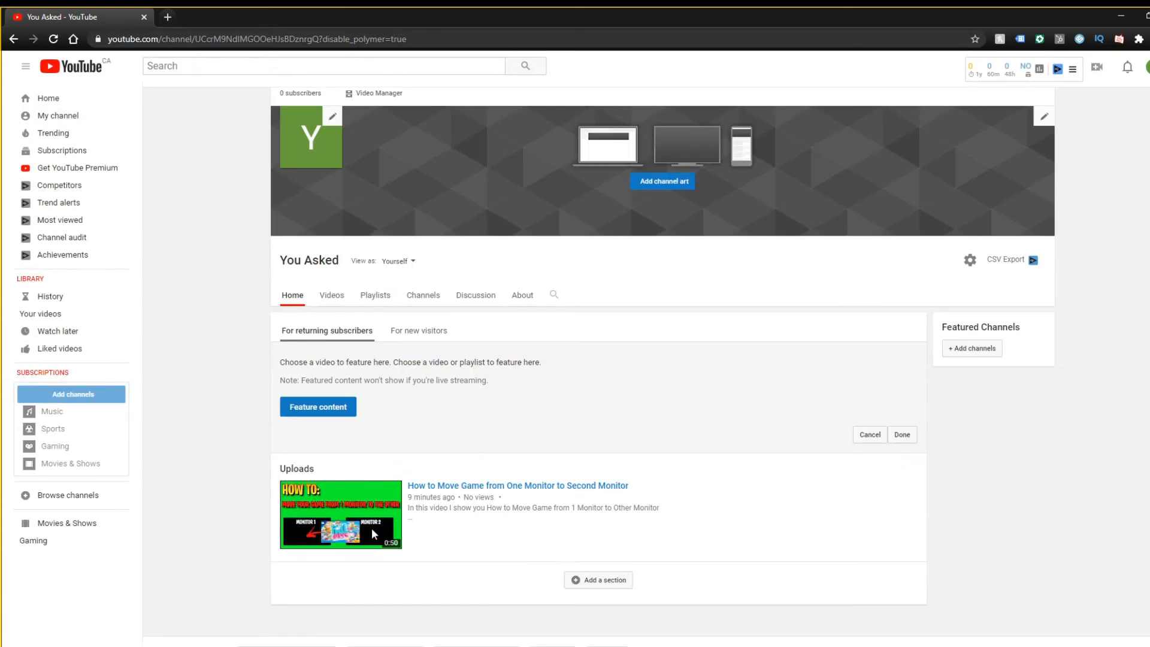
# Re-upload YTBanner.png and confirm Select so it becomes the You Asked channel's art
pyautogui.click(663, 181)
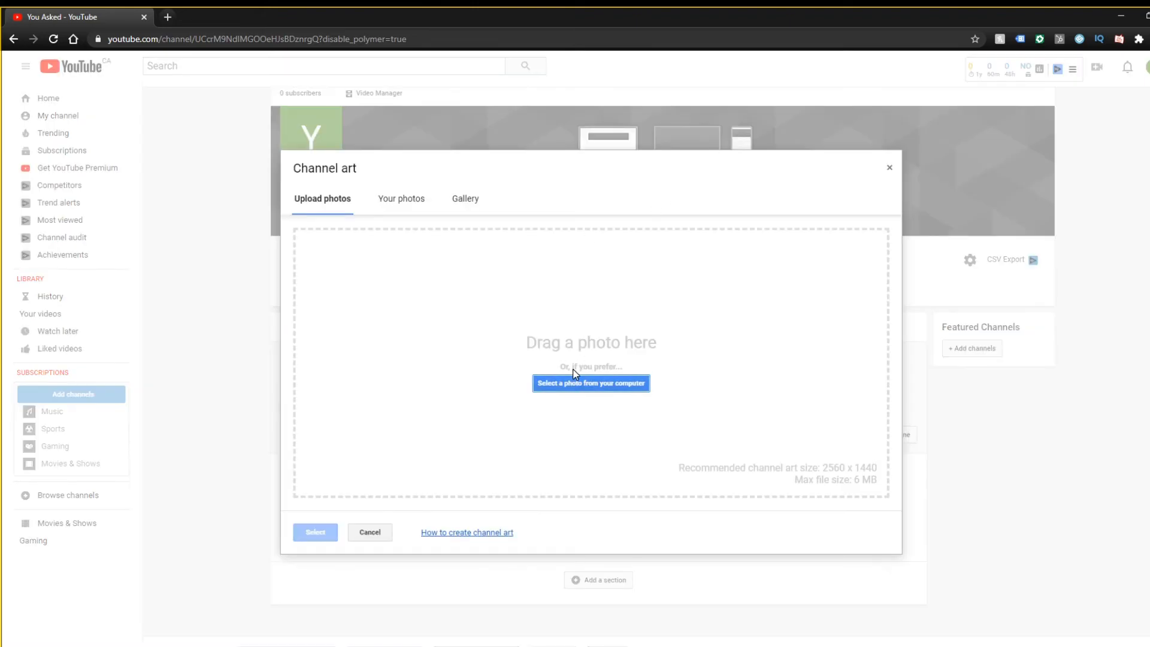
pyautogui.click(592, 383)
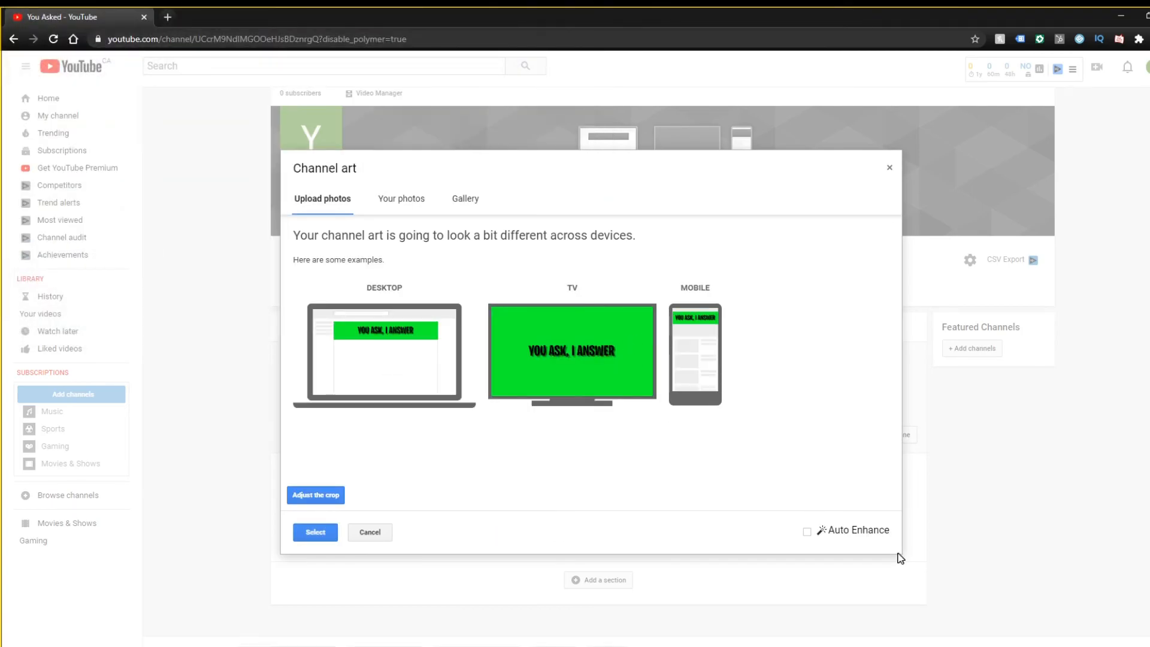
pyautogui.click(315, 532)
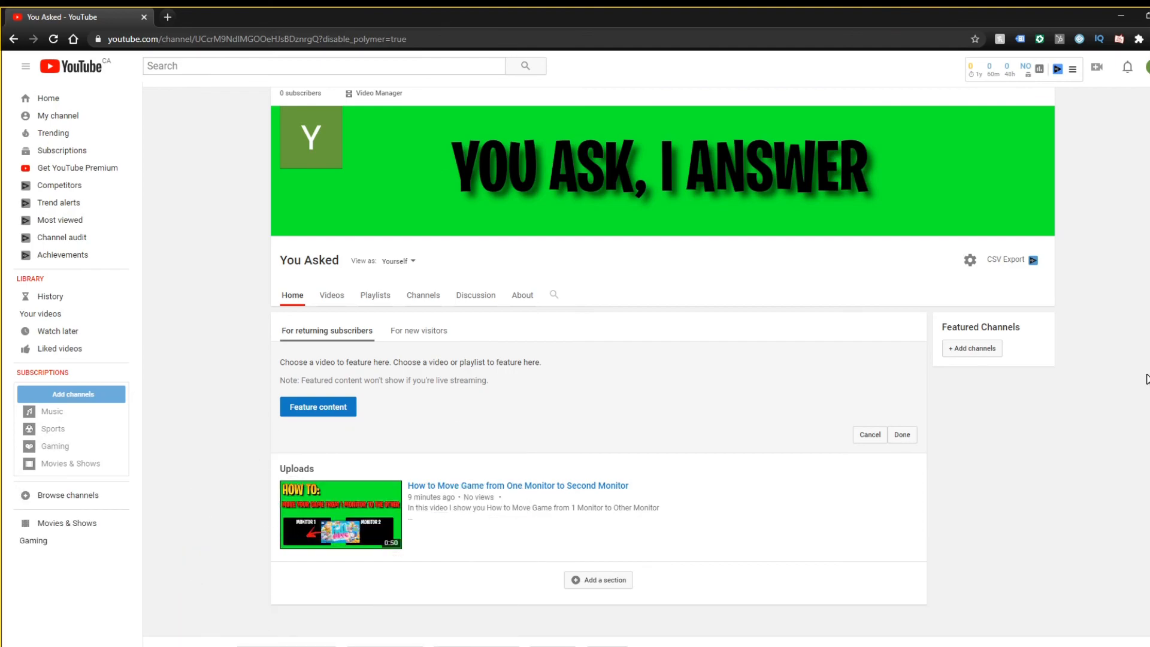
pyautogui.moveTo(997, 376)
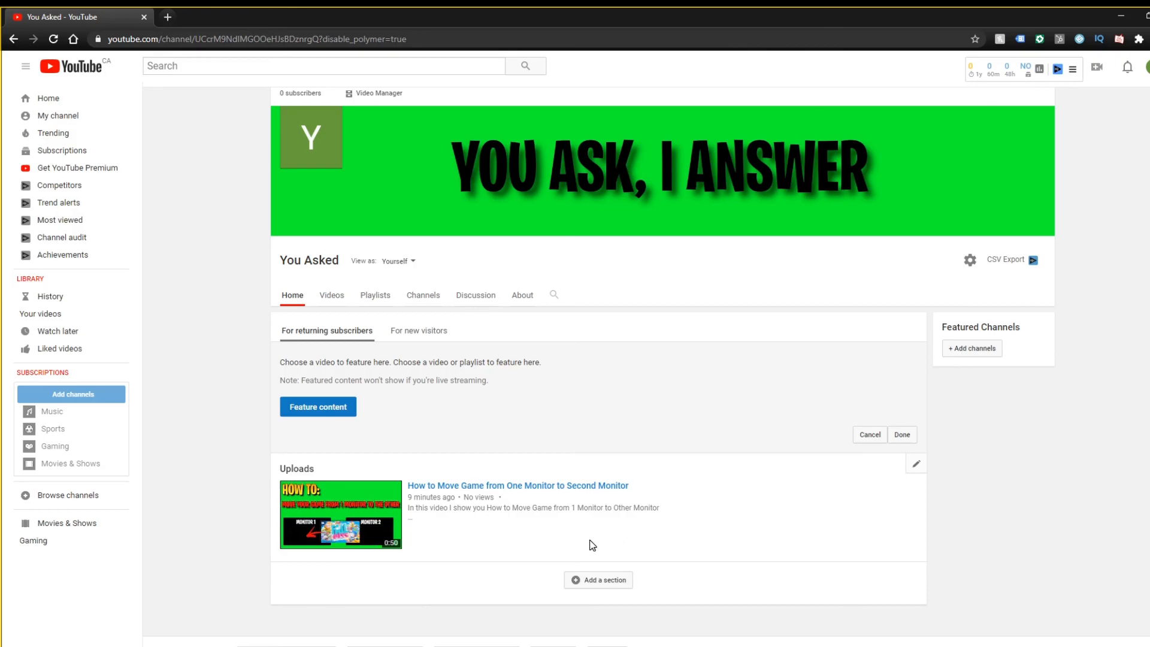
pyautogui.moveTo(702, 570)
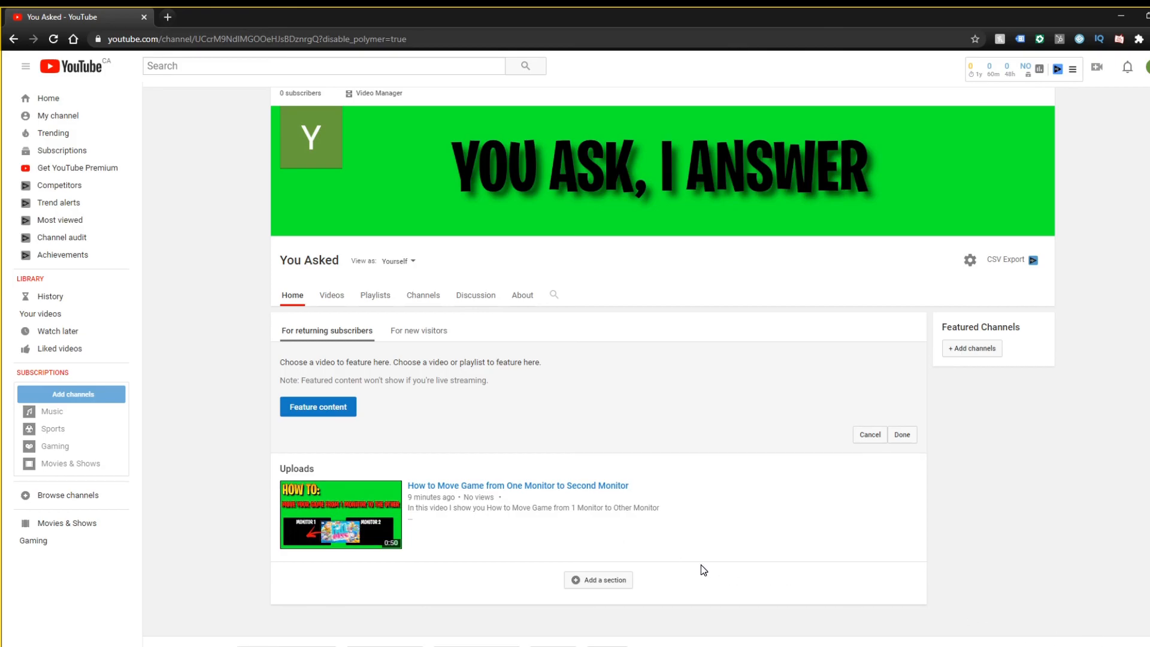